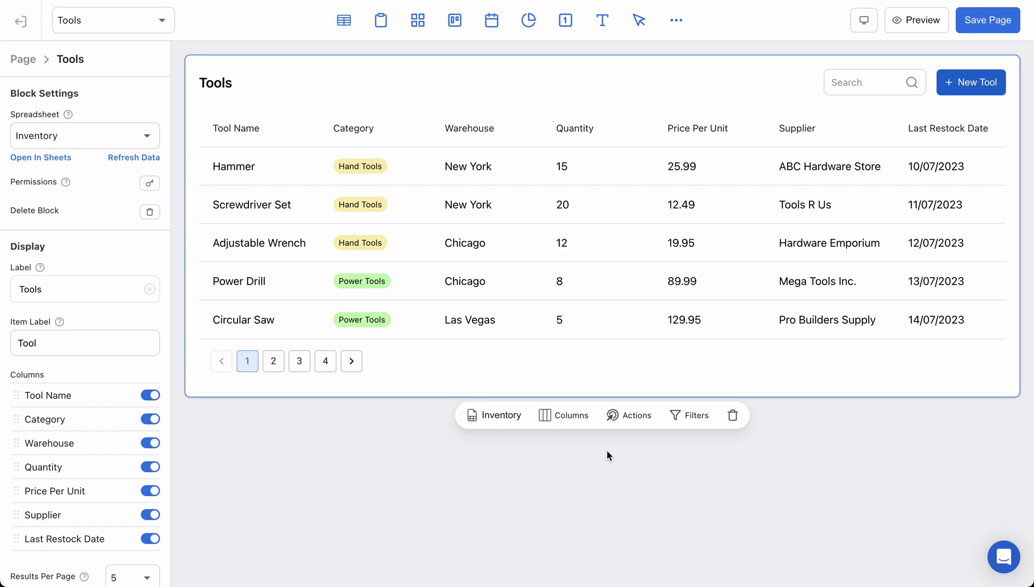
mouse_move(491, 121)
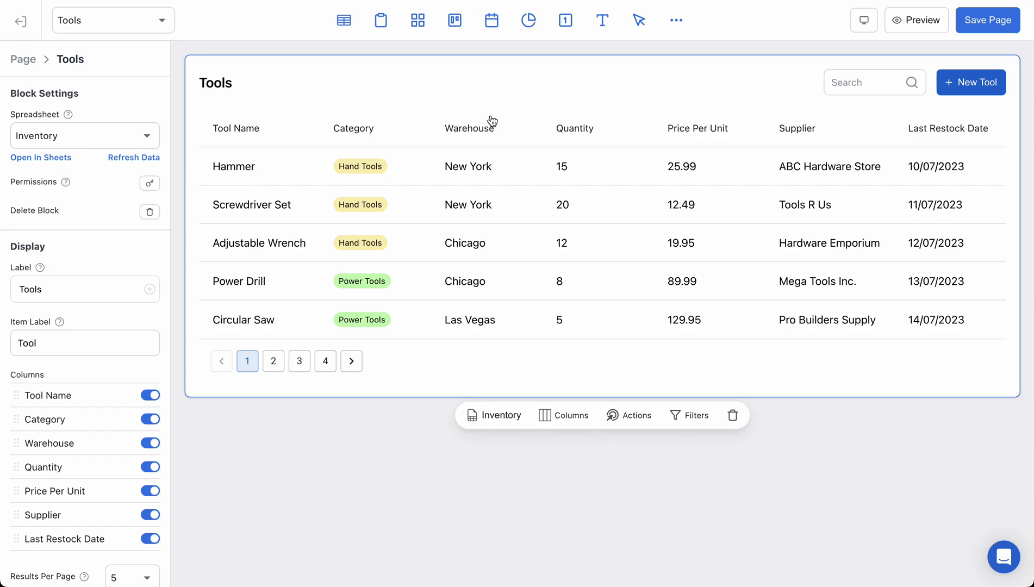
Review the Inventory sheet's warehouse column showing New York and Chicago values for tools like Hammer
click(41, 157)
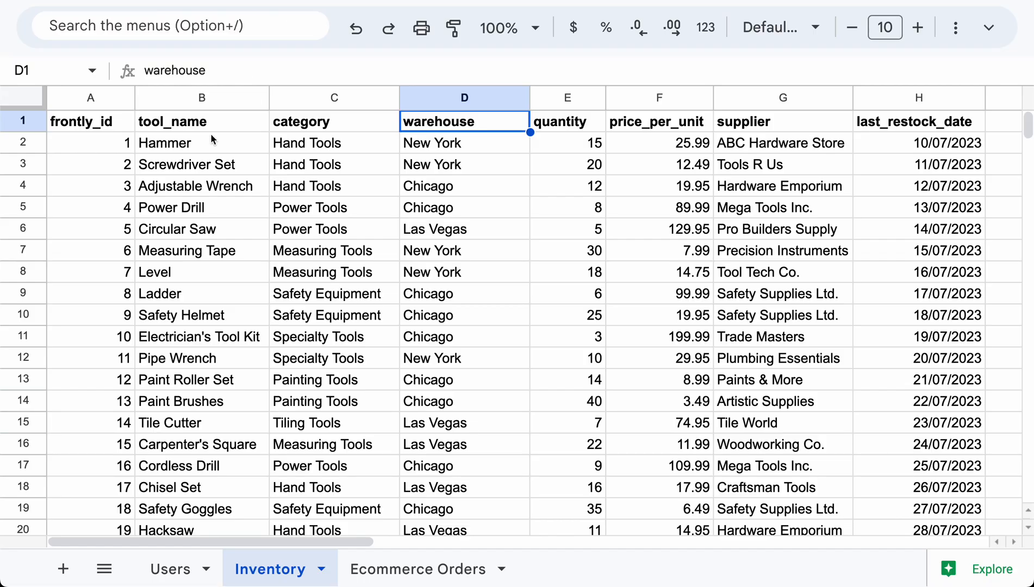
click(202, 143)
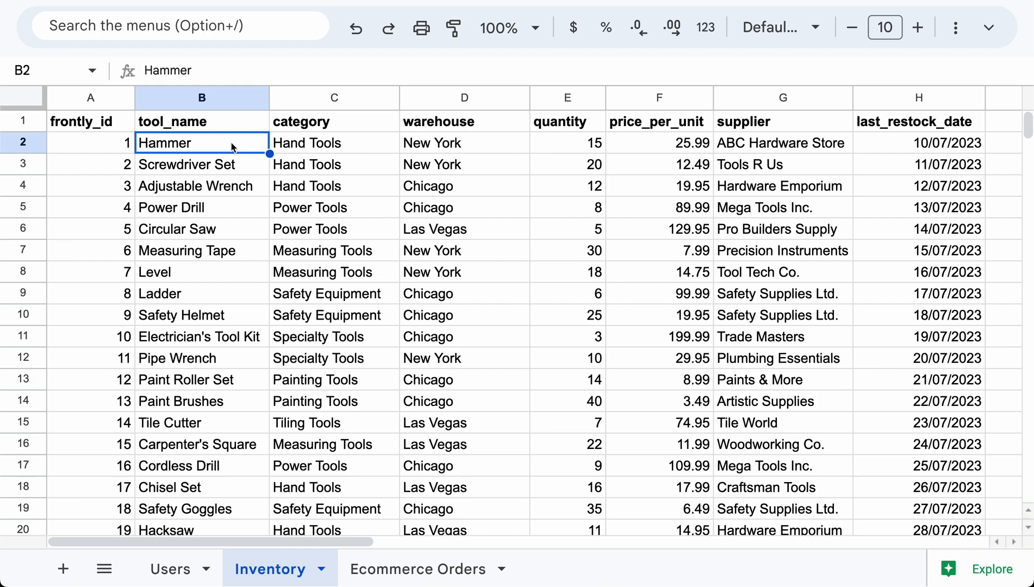
mouse_move(458, 130)
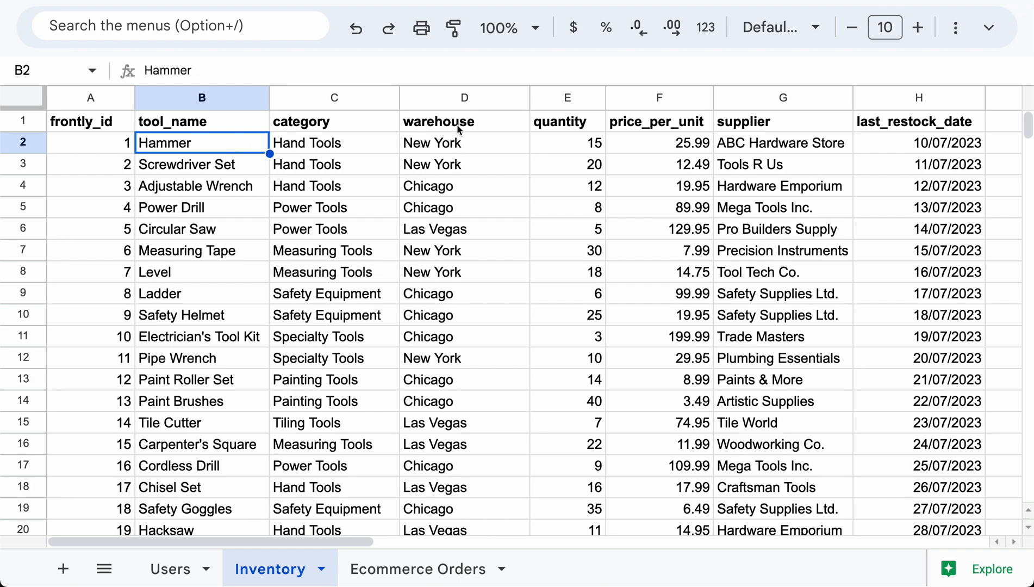
click(464, 121)
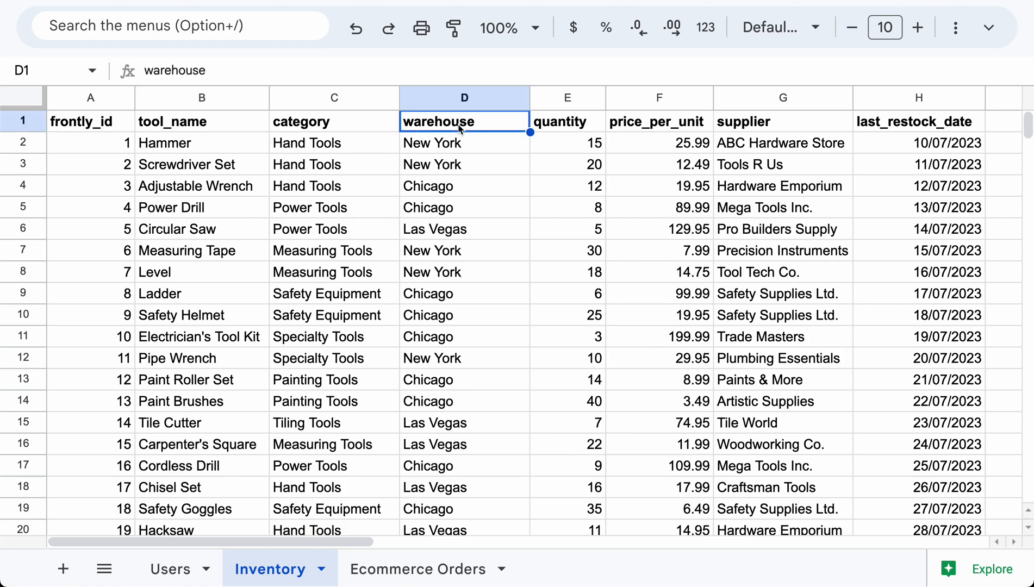
mouse_move(269, 411)
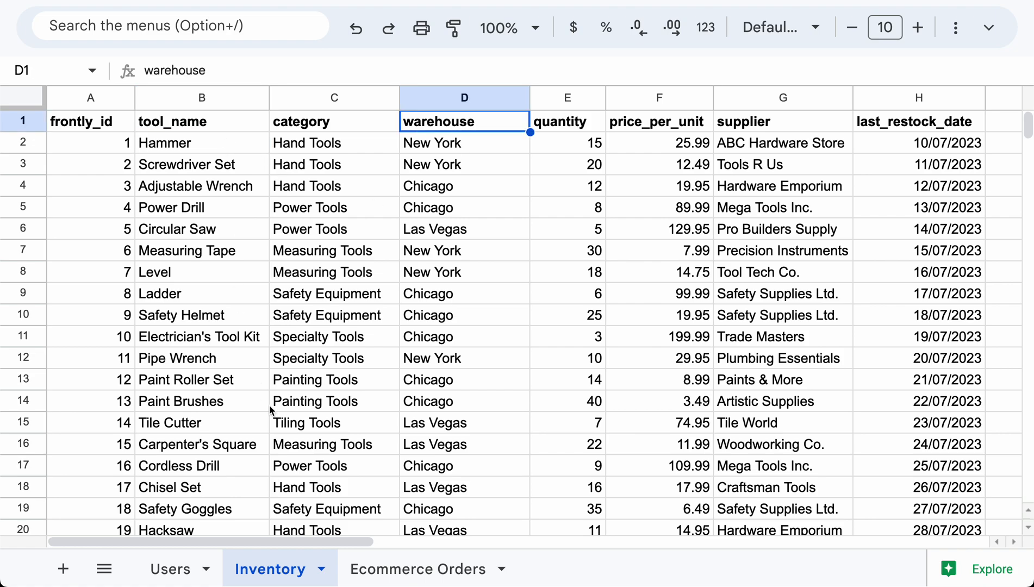
mouse_move(533, 316)
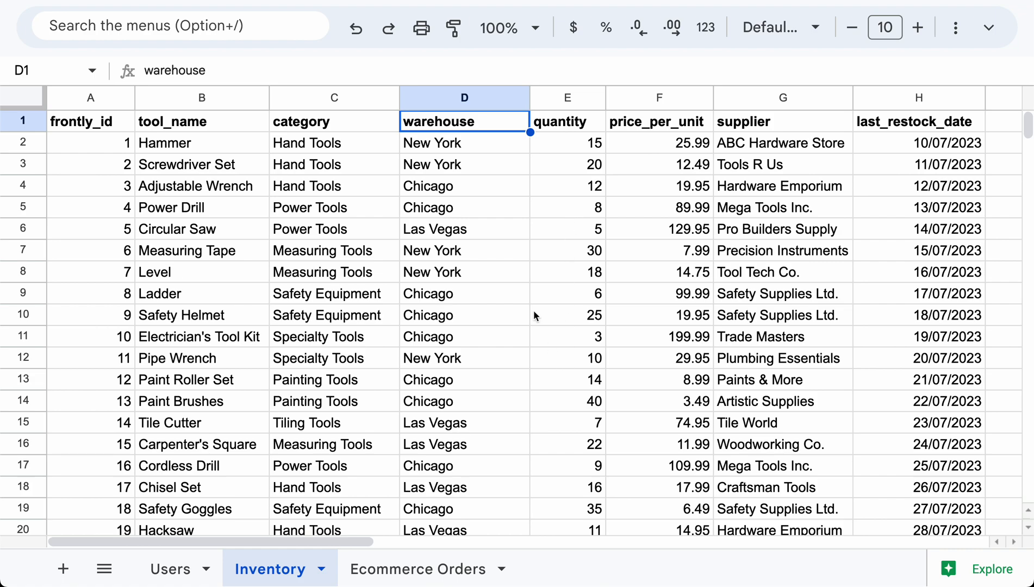
click(464, 142)
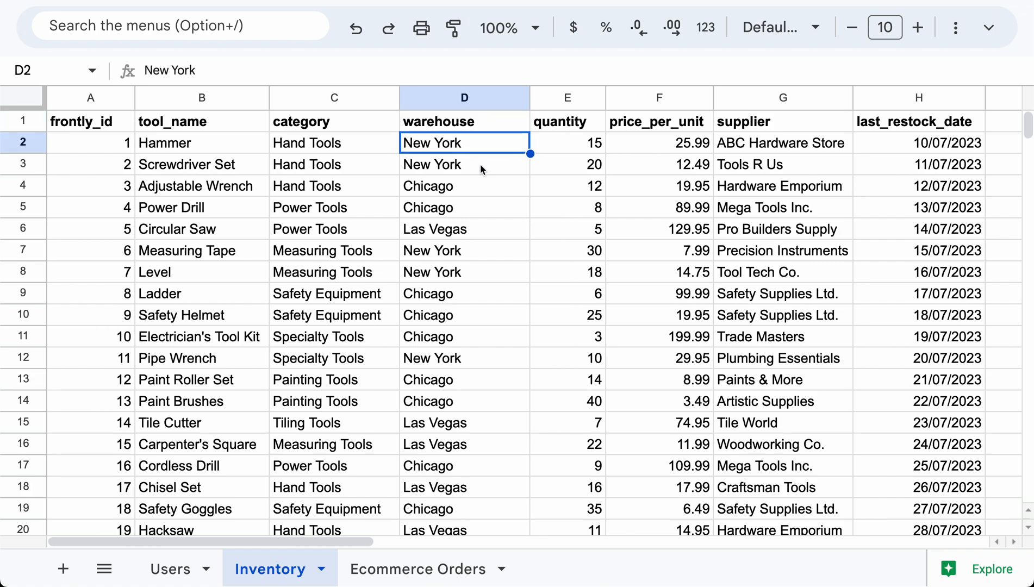
click(464, 164)
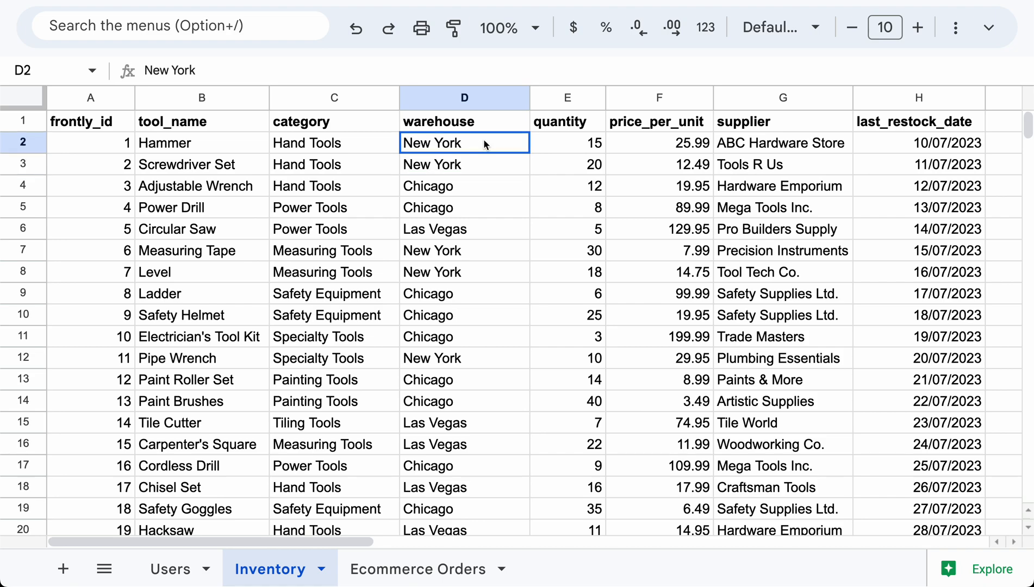
mouse_move(486, 172)
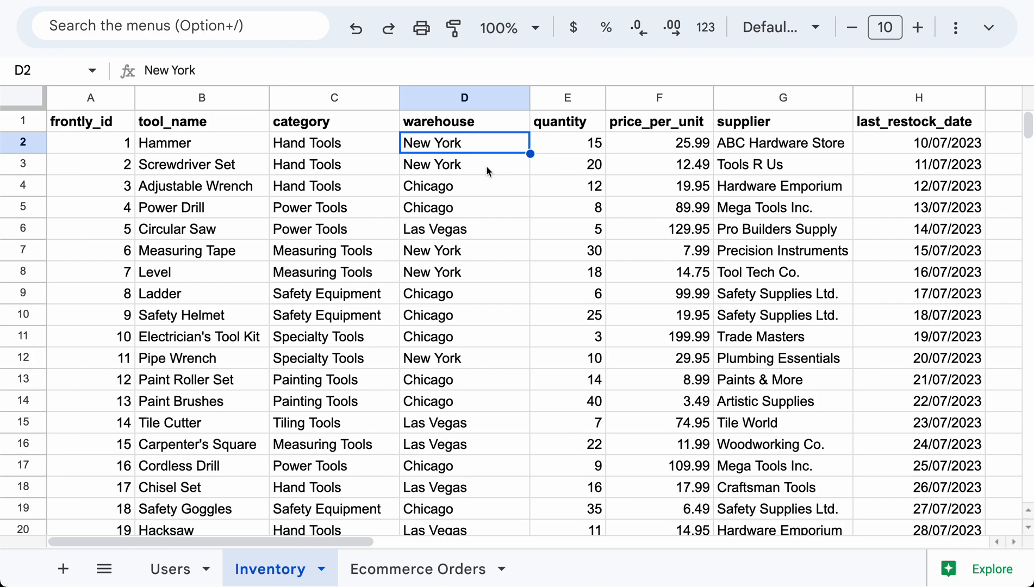
click(464, 185)
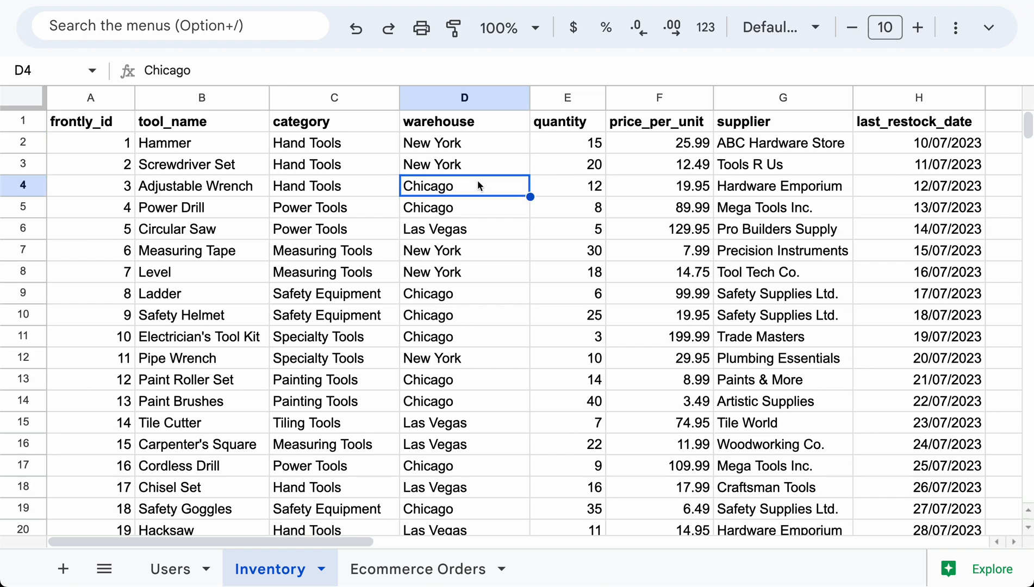
mouse_move(490, 212)
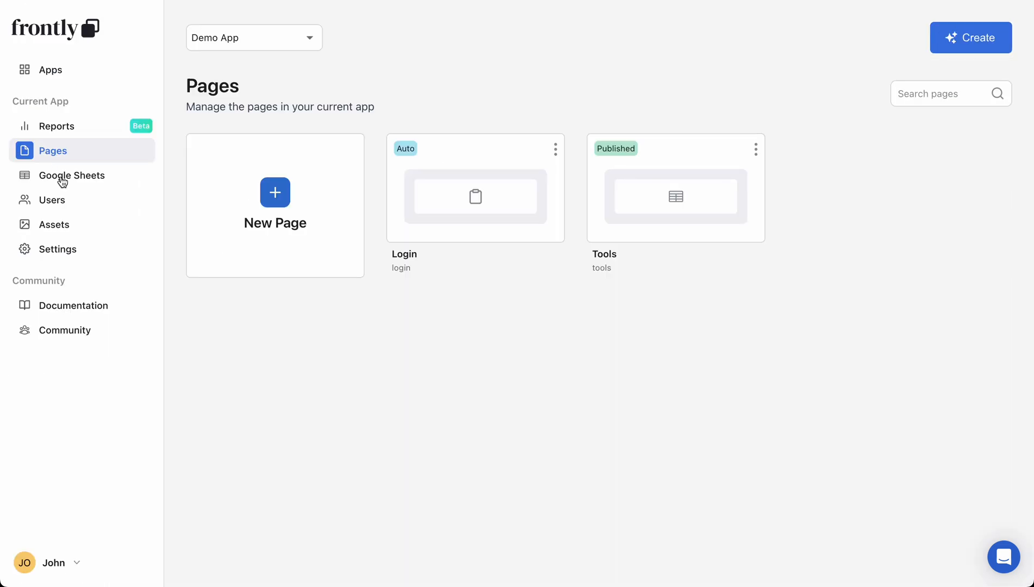
View the Admins list and inspect account owner John Smith's details without changes
click(51, 200)
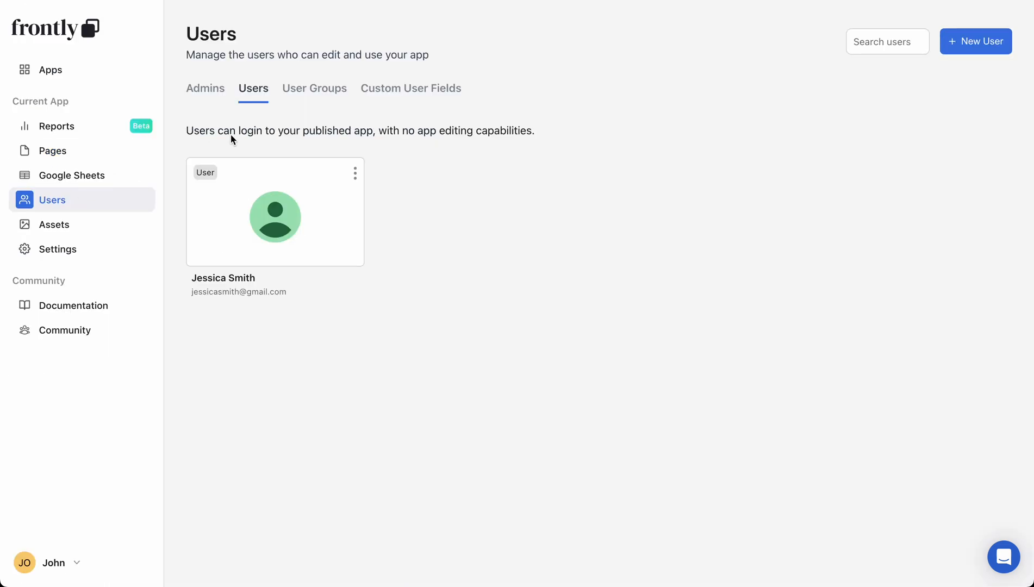
click(206, 88)
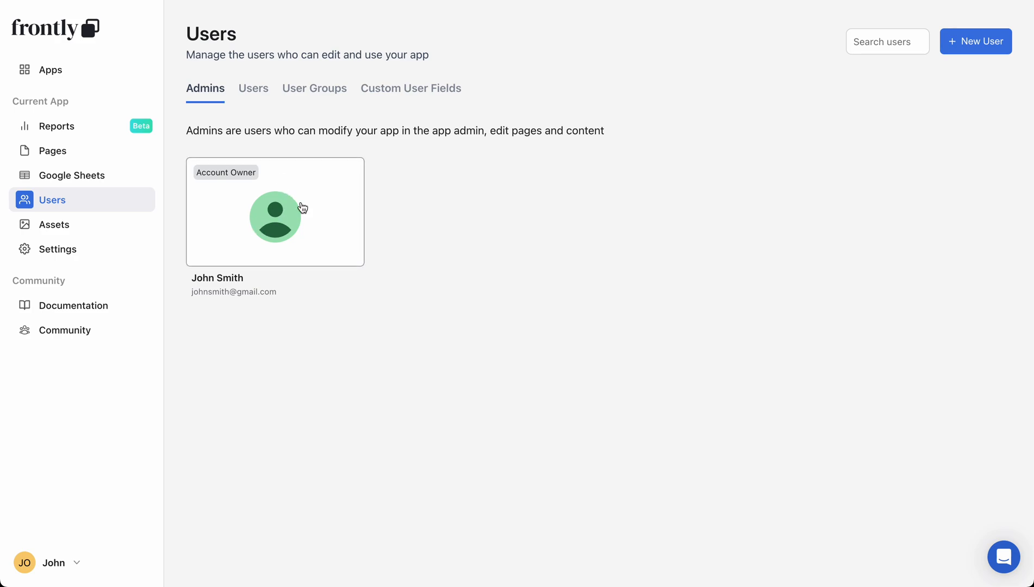
click(275, 212)
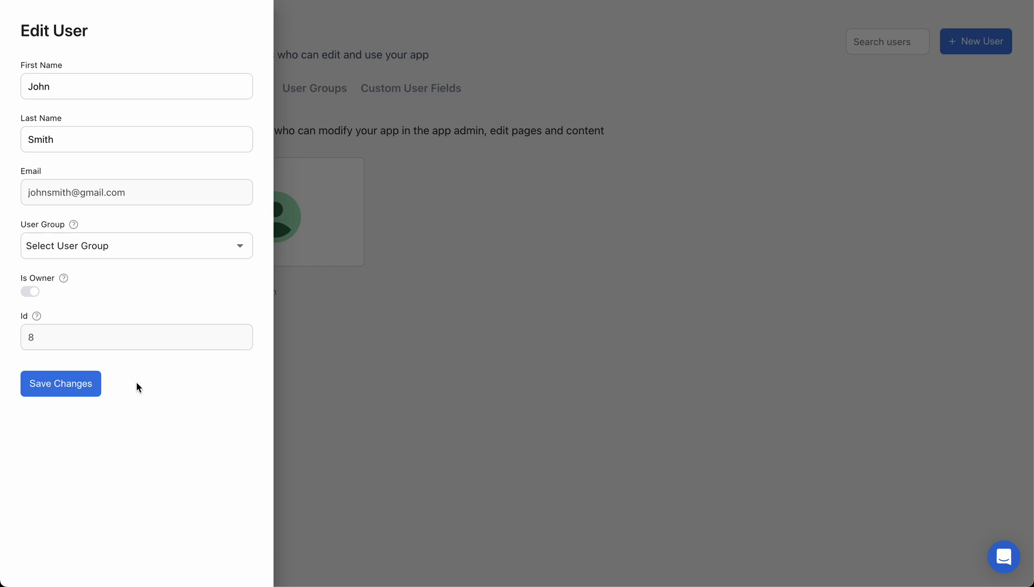
click(60, 384)
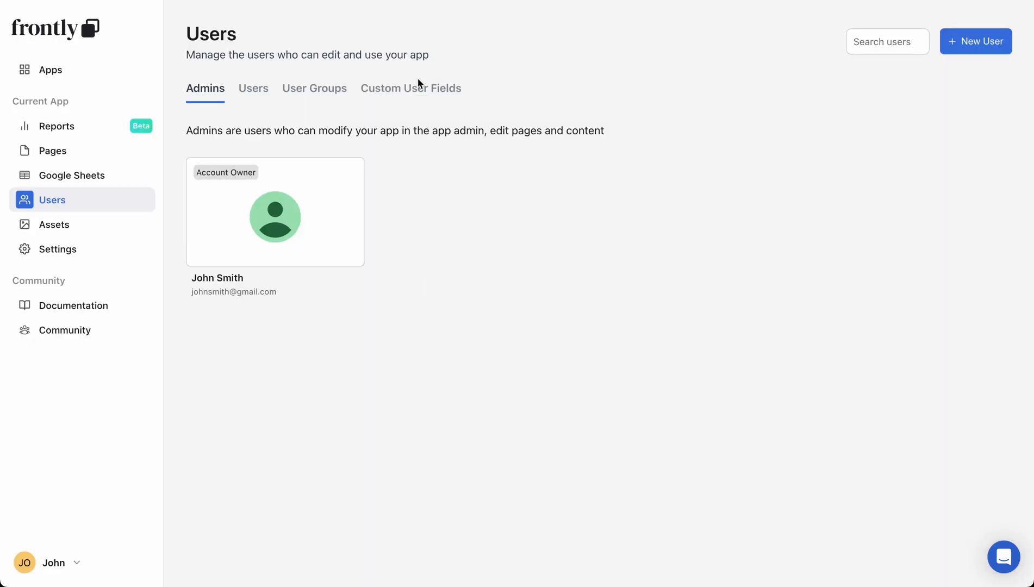
Create a custom user field named Warehouse with type Text and save it
click(410, 88)
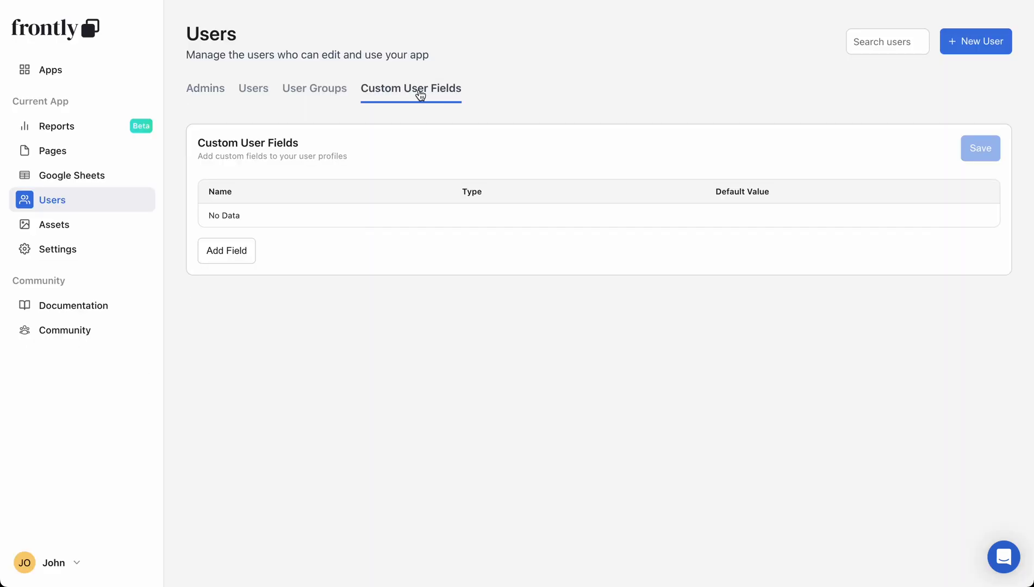
click(226, 251)
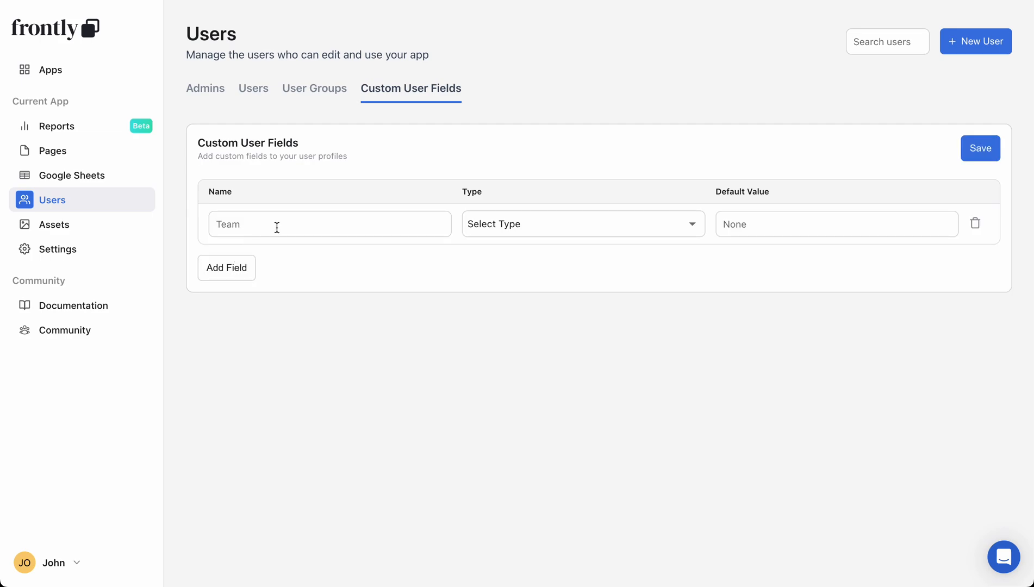
text(Wa)
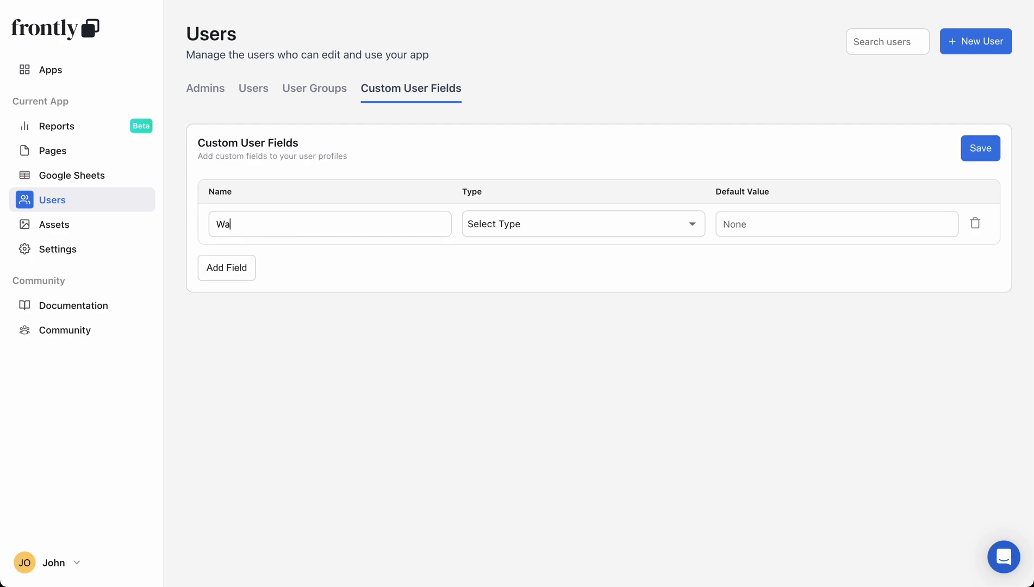
click(582, 224)
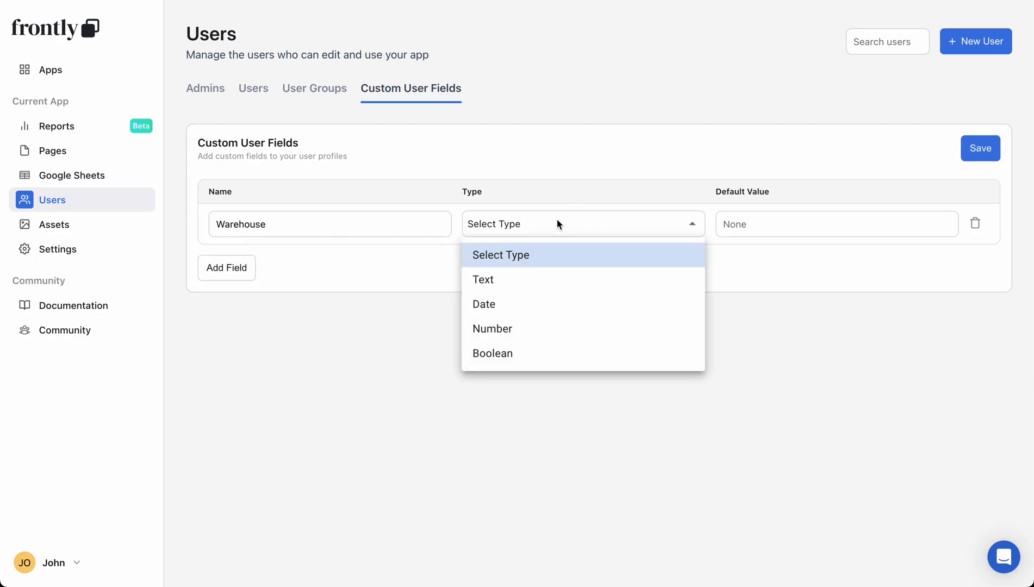
click(481, 279)
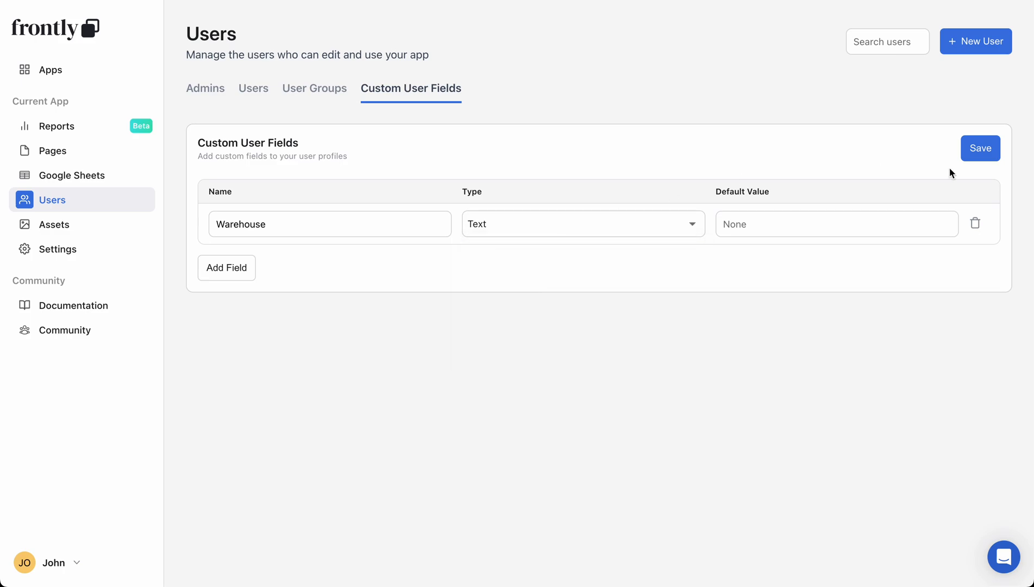
click(980, 148)
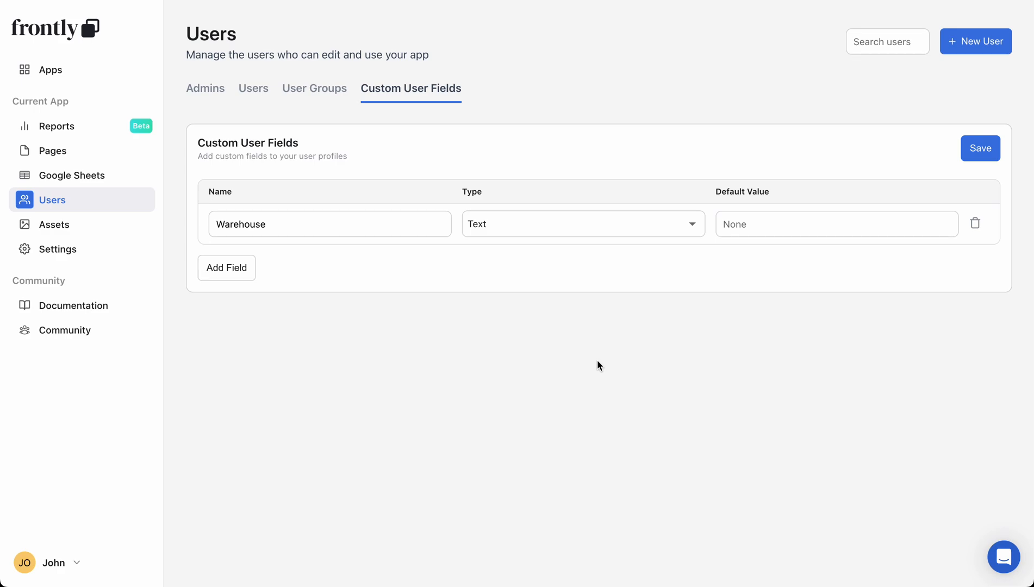
mouse_move(203, 78)
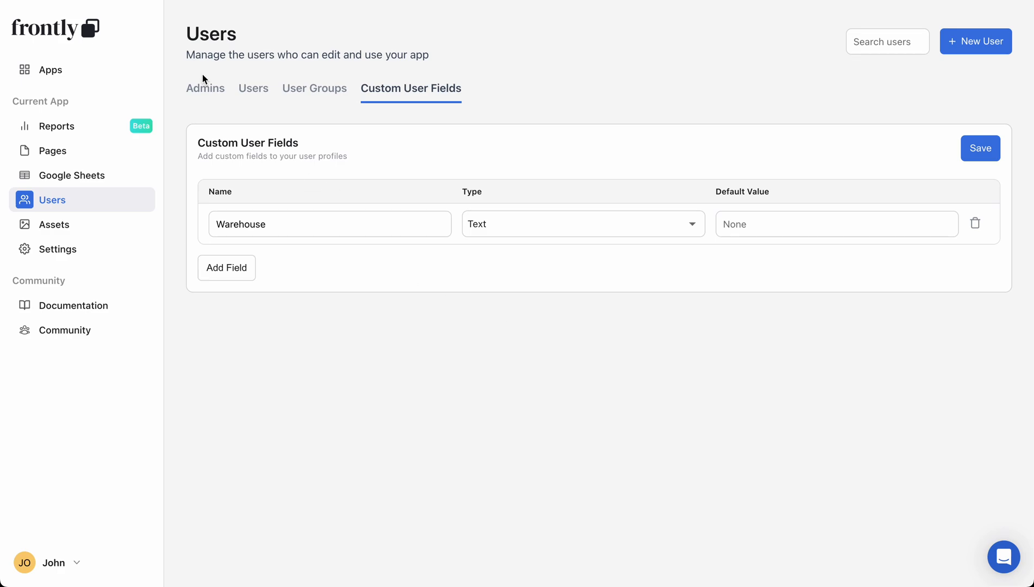
Set John Smith's Warehouse field to New York and save the profile
click(205, 88)
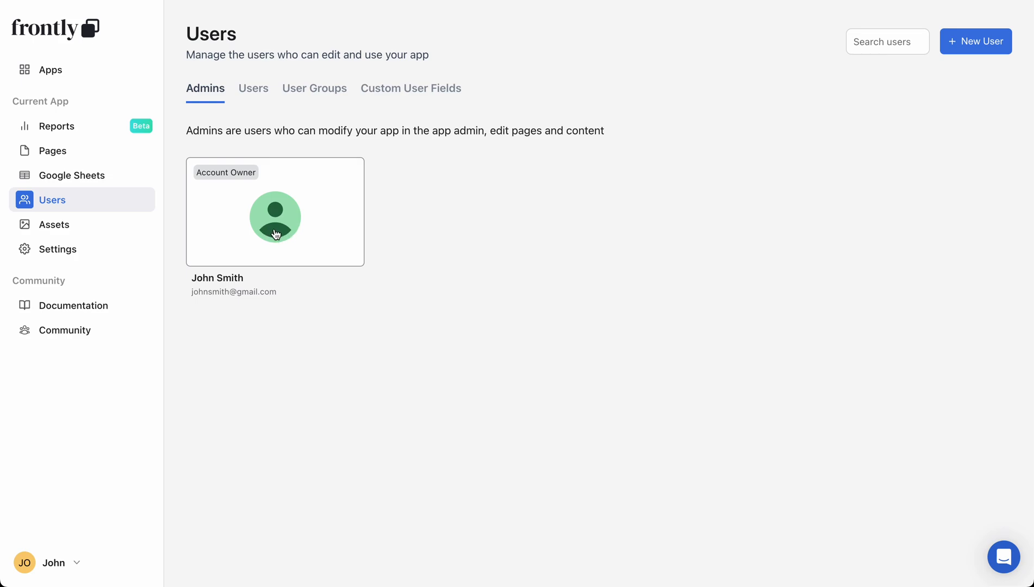
click(275, 218)
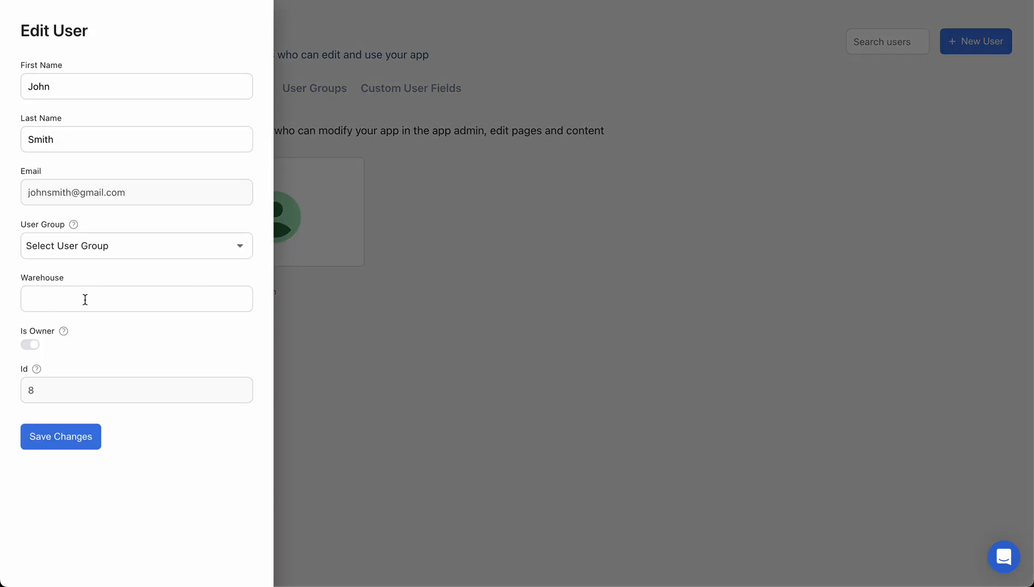
text(New York)
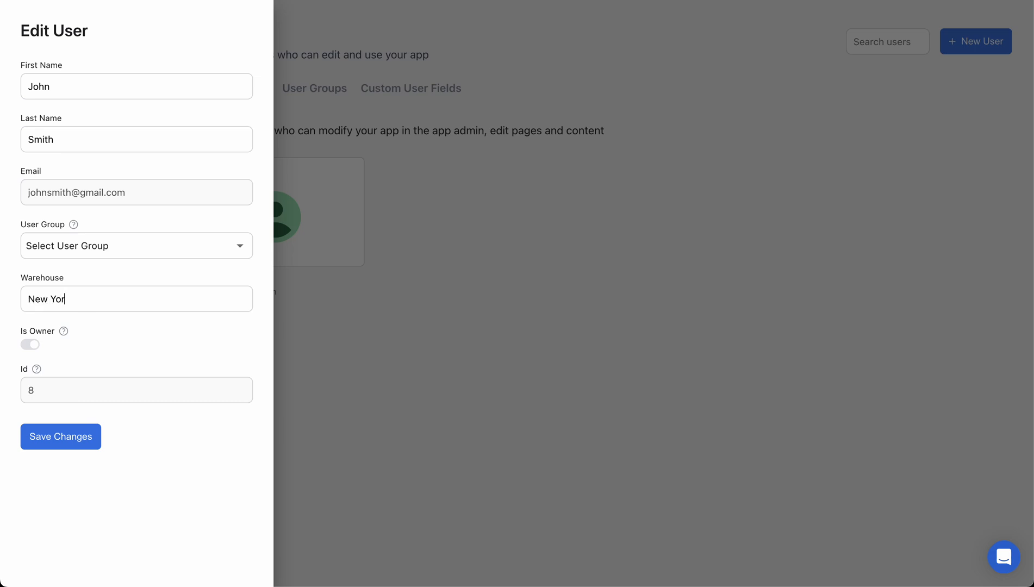
click(60, 435)
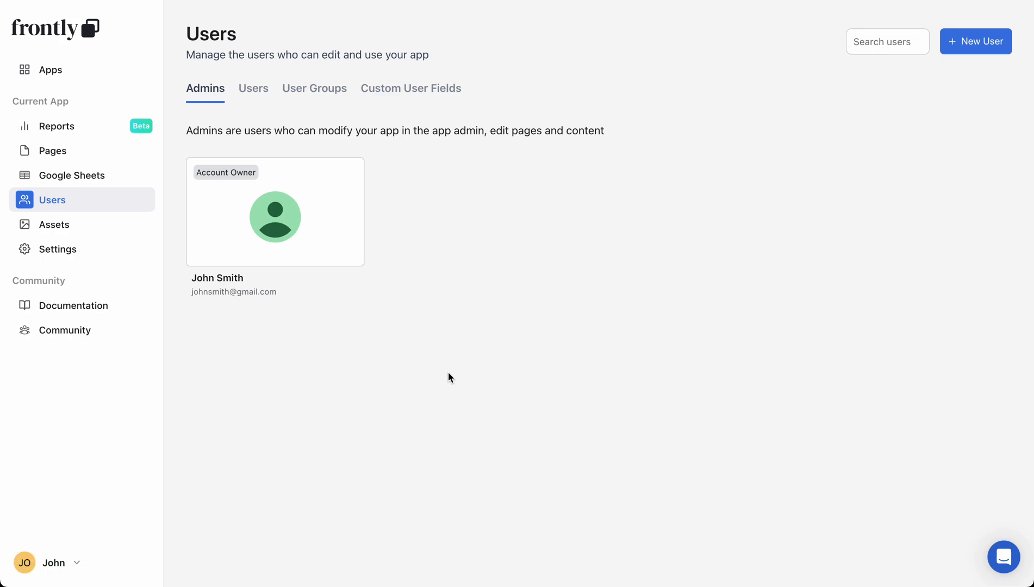
mouse_move(84, 156)
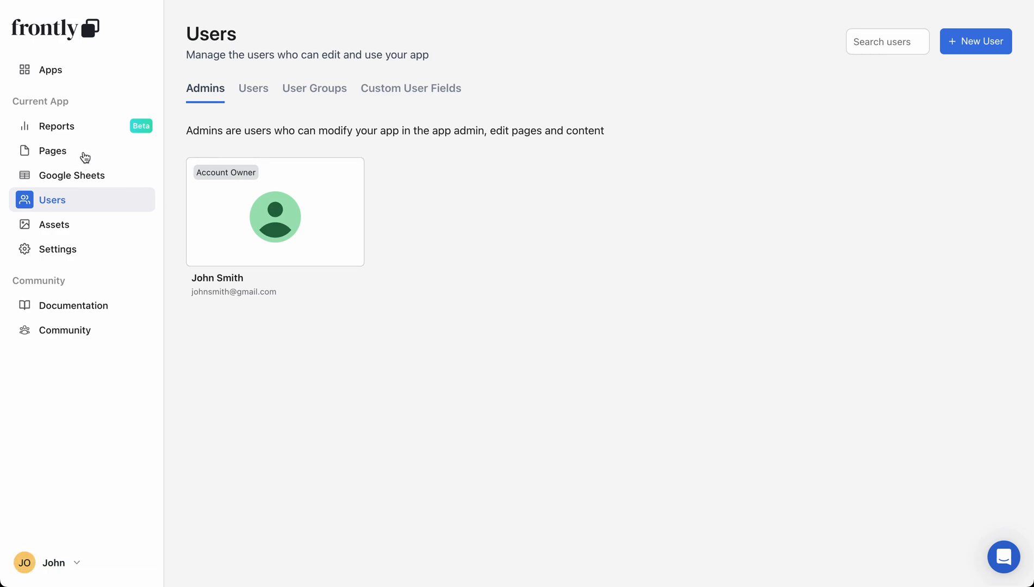
Preview the Tools page's unfiltered table, then return to its page editor
click(52, 150)
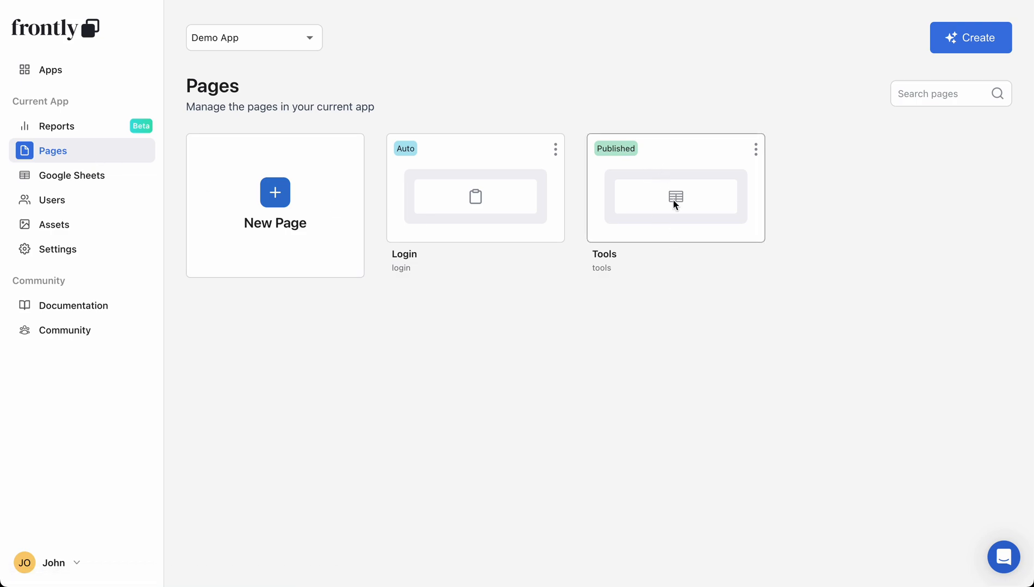
click(674, 188)
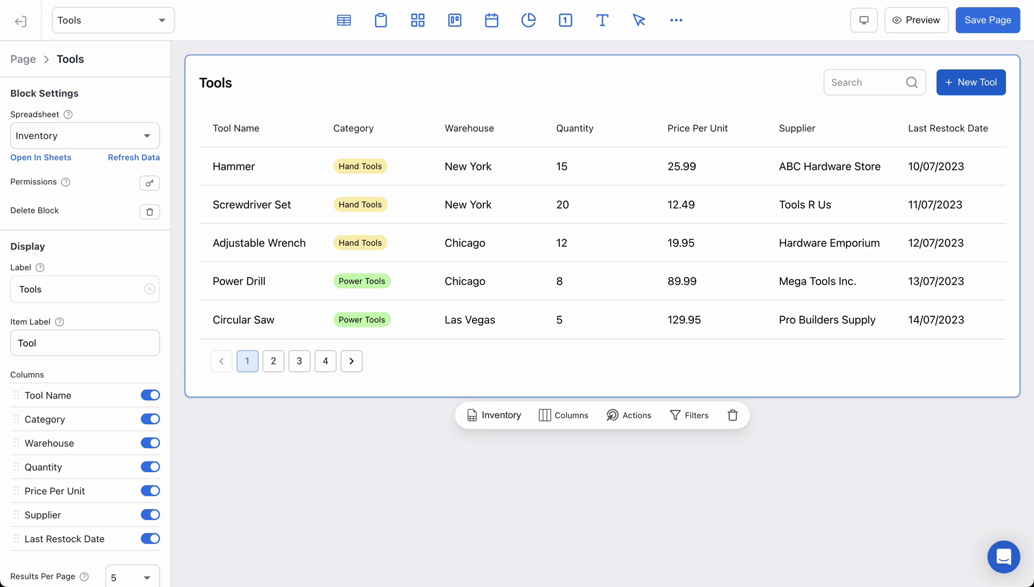
click(916, 20)
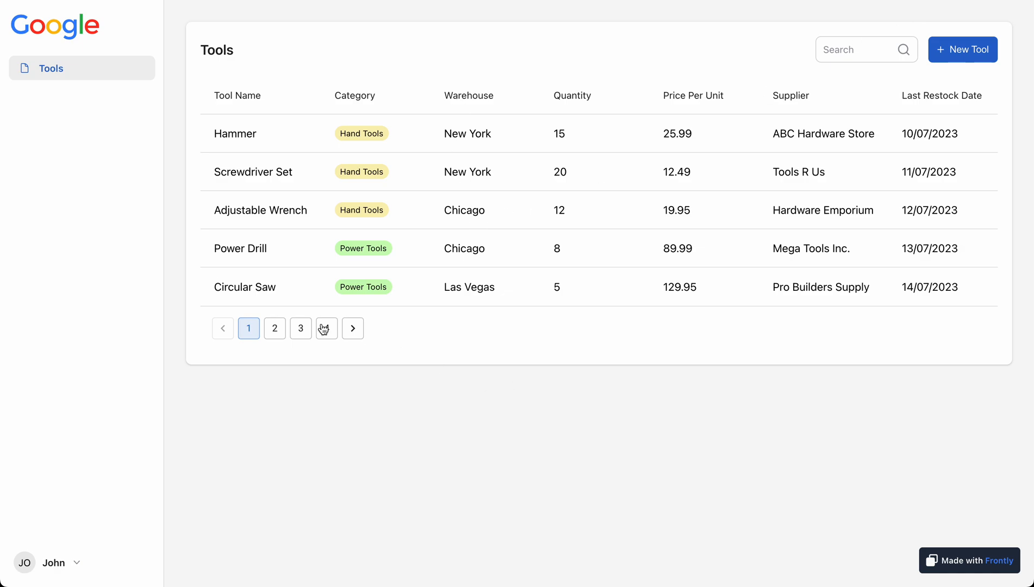
click(300, 328)
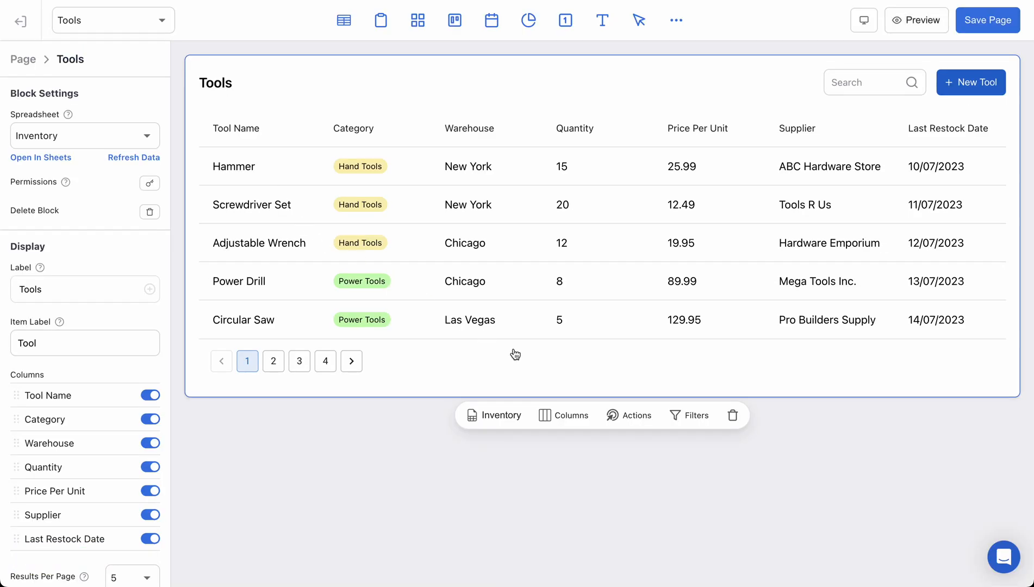
mouse_move(693, 416)
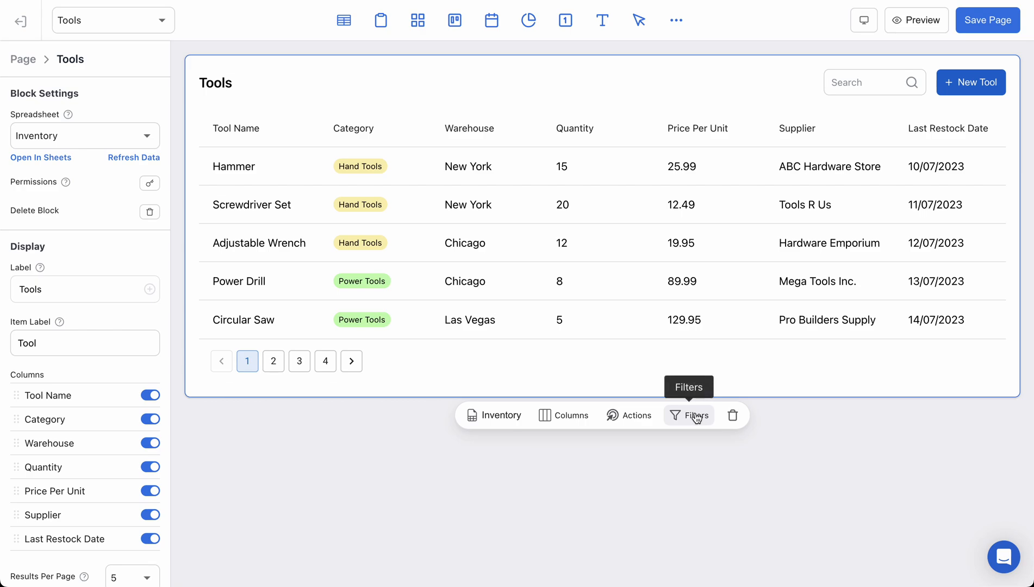
Add a hidden filter on the Warehouse field with the Equals operator, value left blank
click(689, 415)
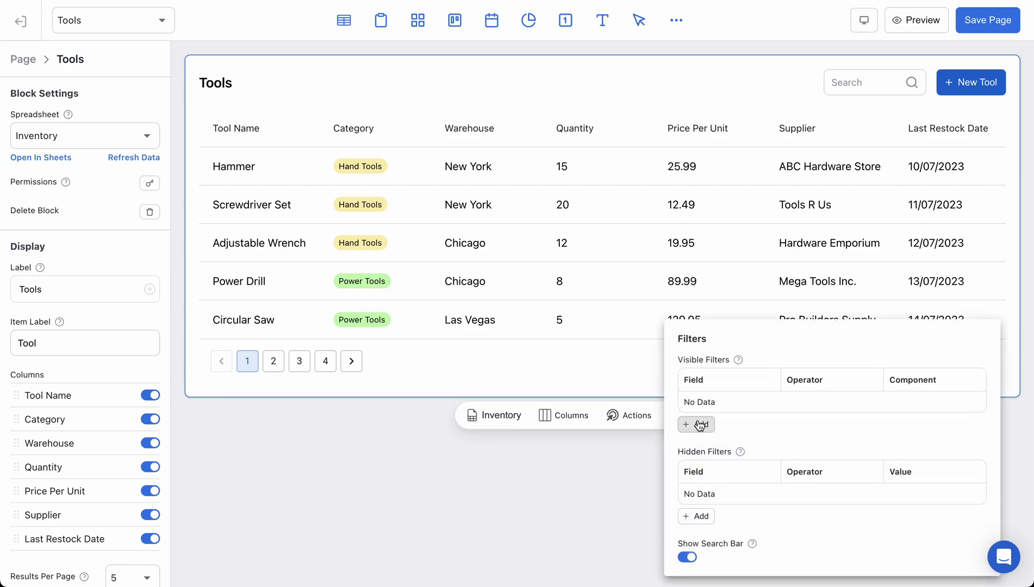
mouse_move(788, 446)
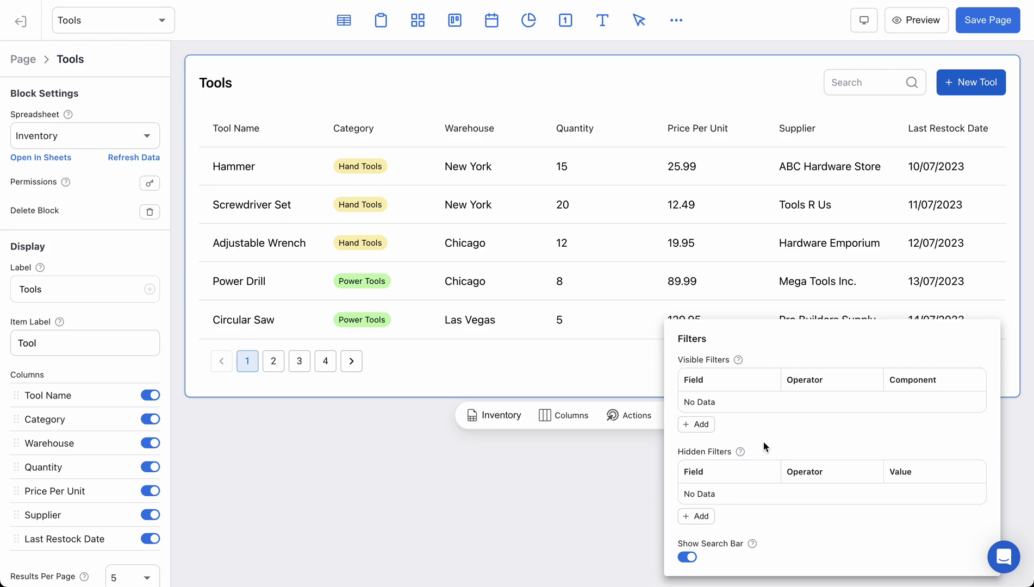
mouse_move(753, 450)
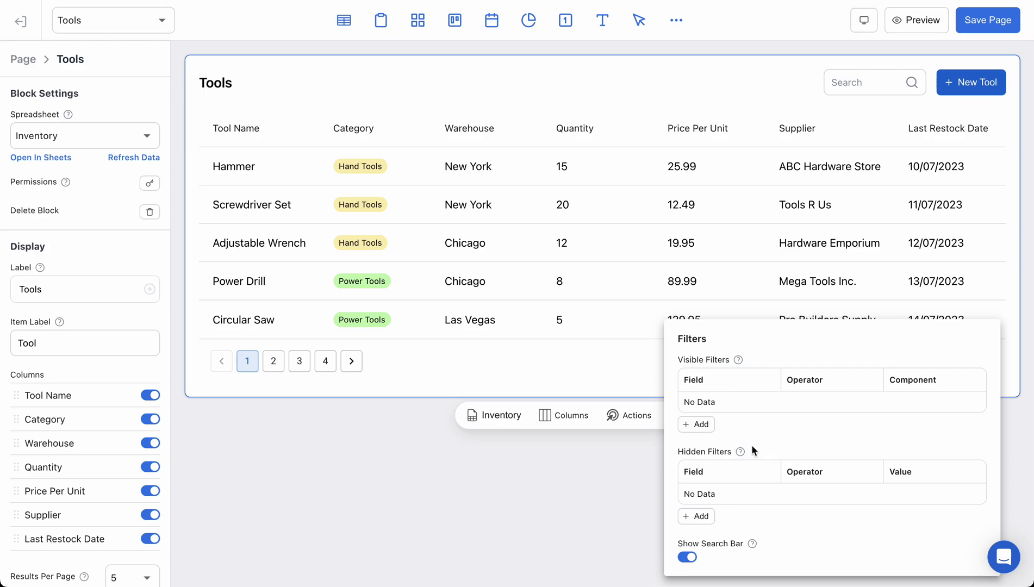
click(694, 516)
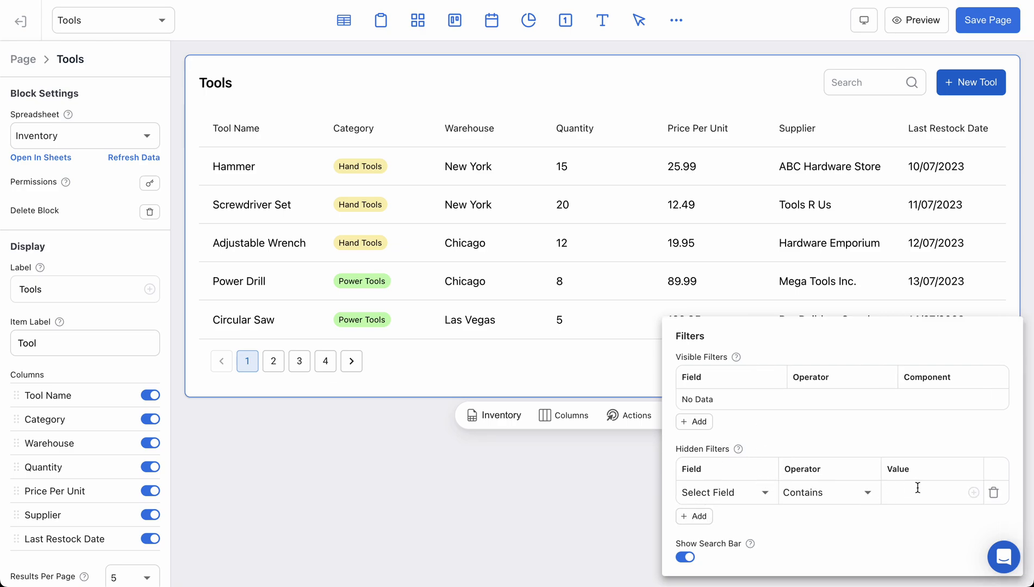
click(725, 492)
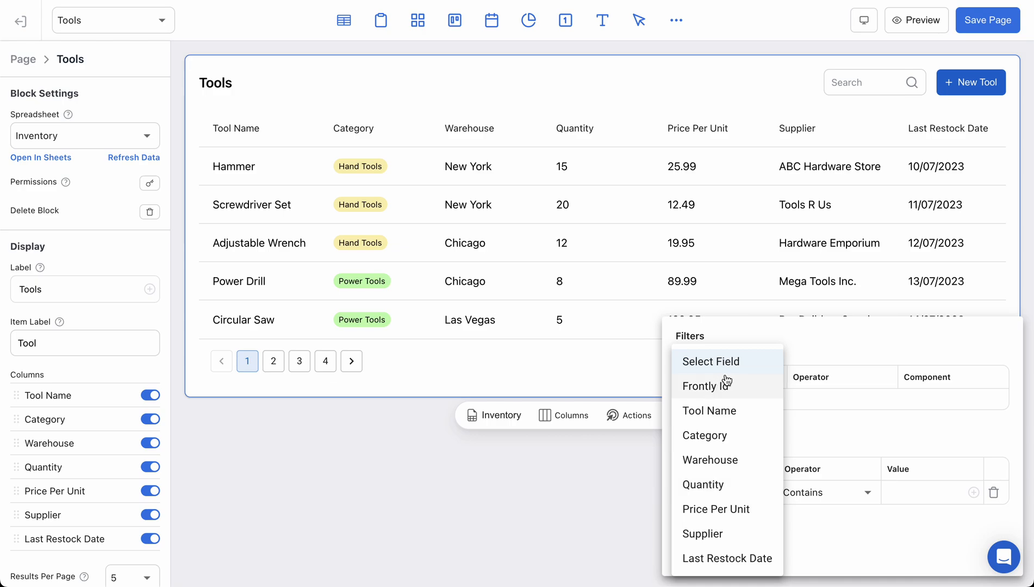
mouse_move(734, 460)
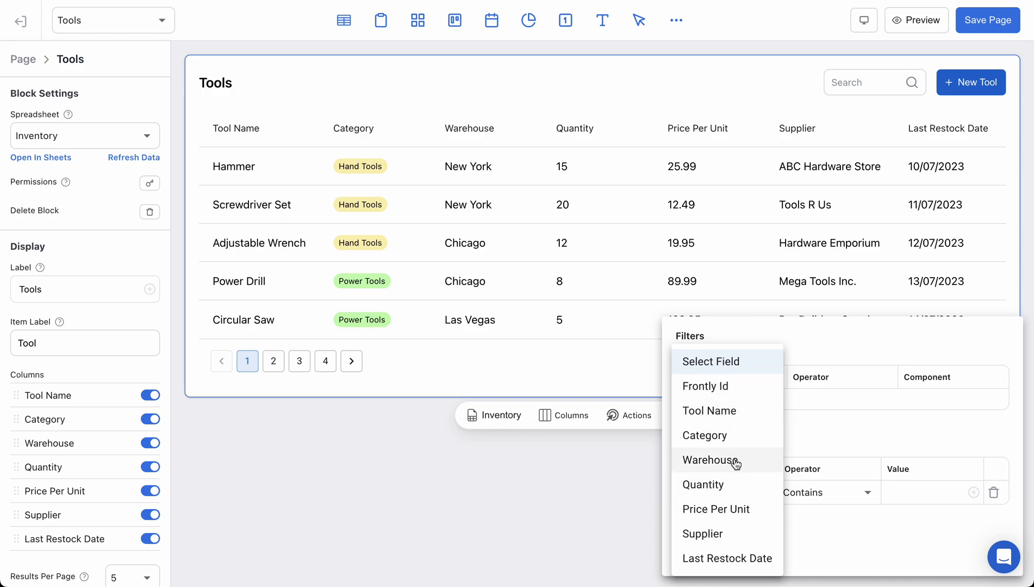
click(711, 460)
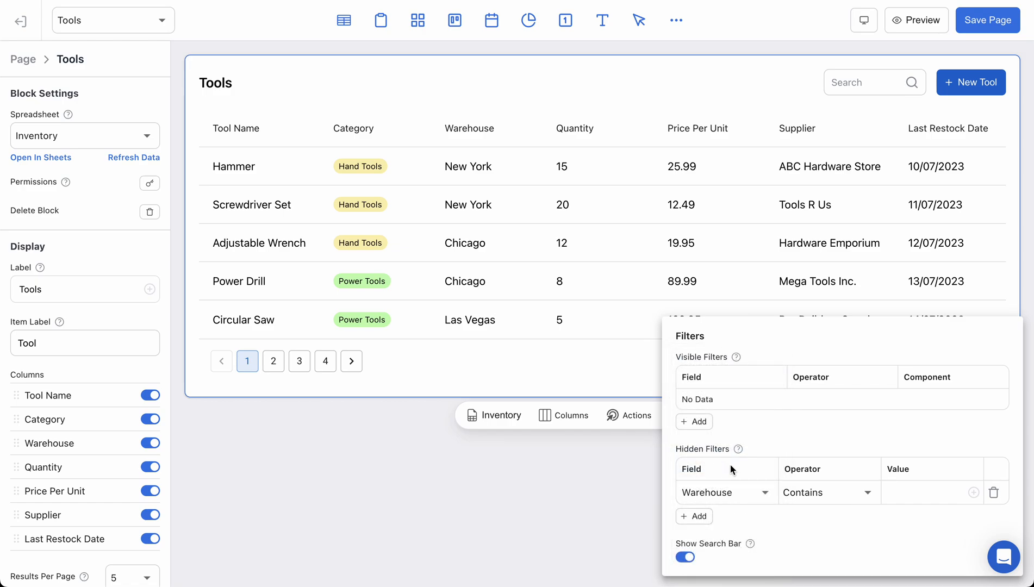
mouse_move(817, 493)
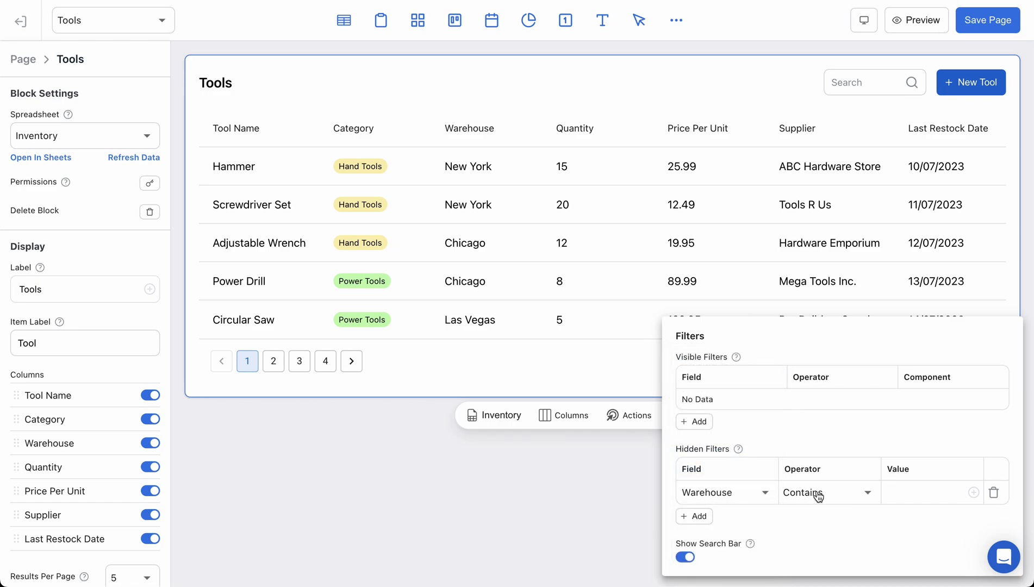
mouse_move(833, 494)
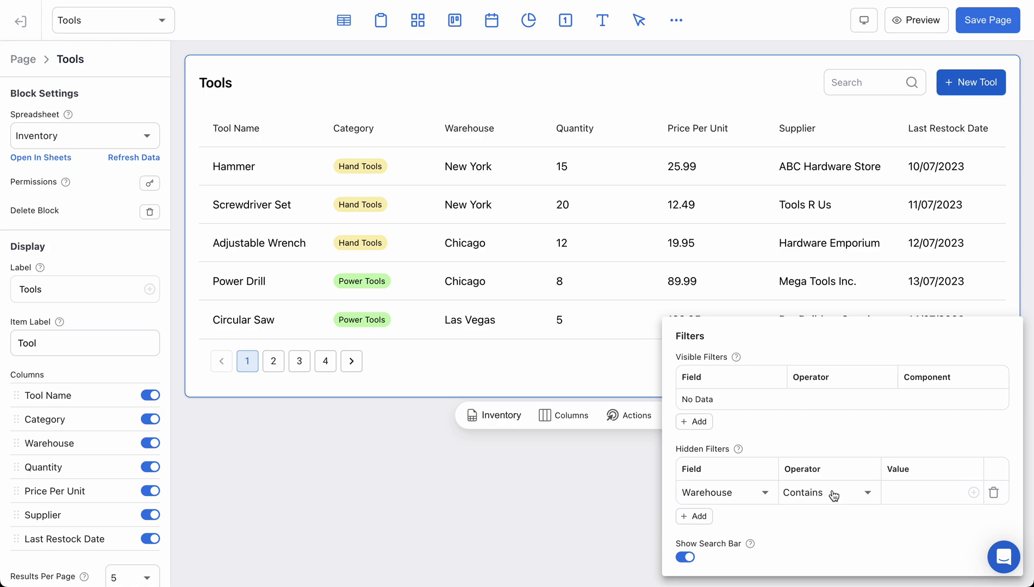
click(828, 492)
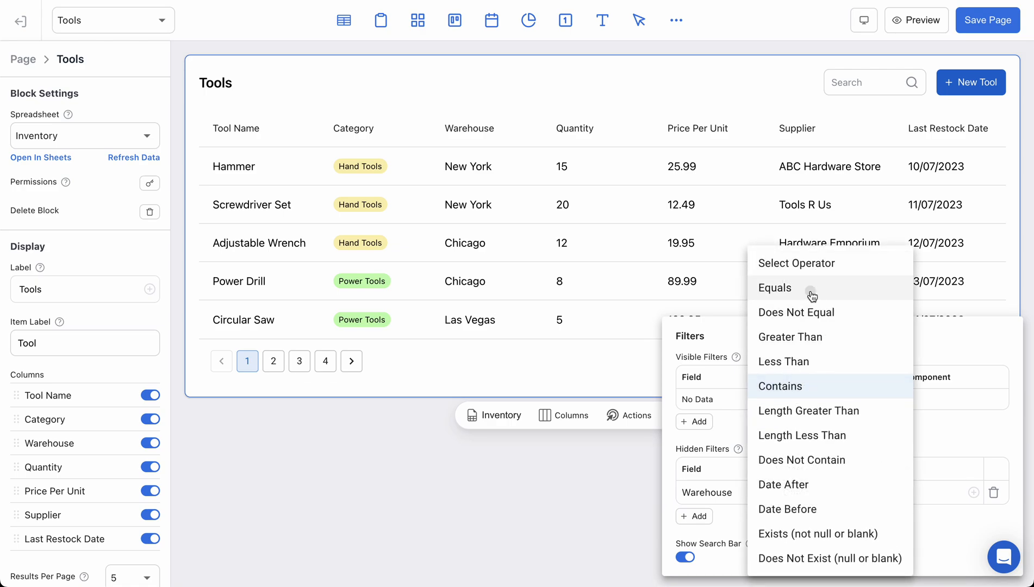
click(775, 288)
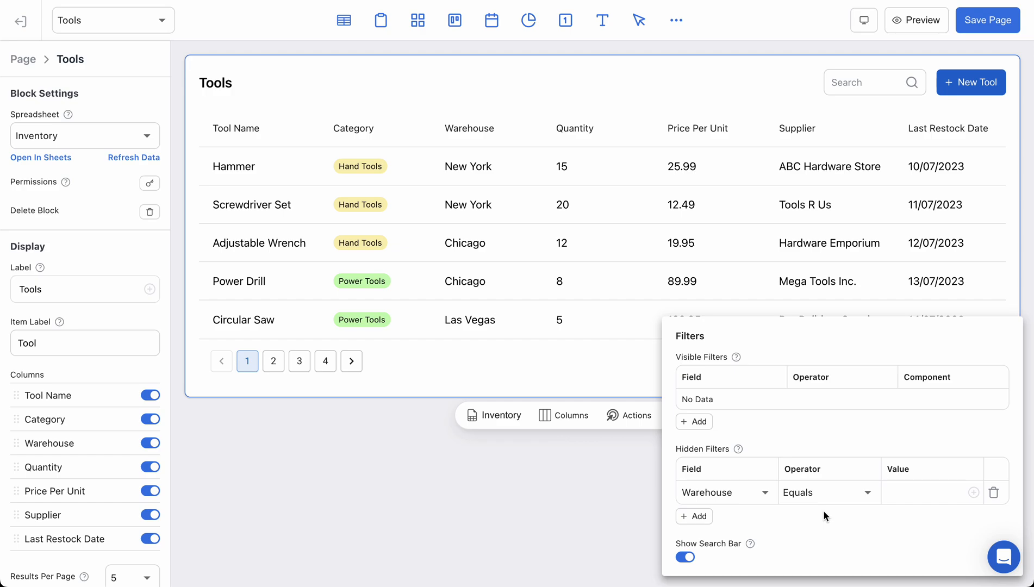
mouse_move(485, 174)
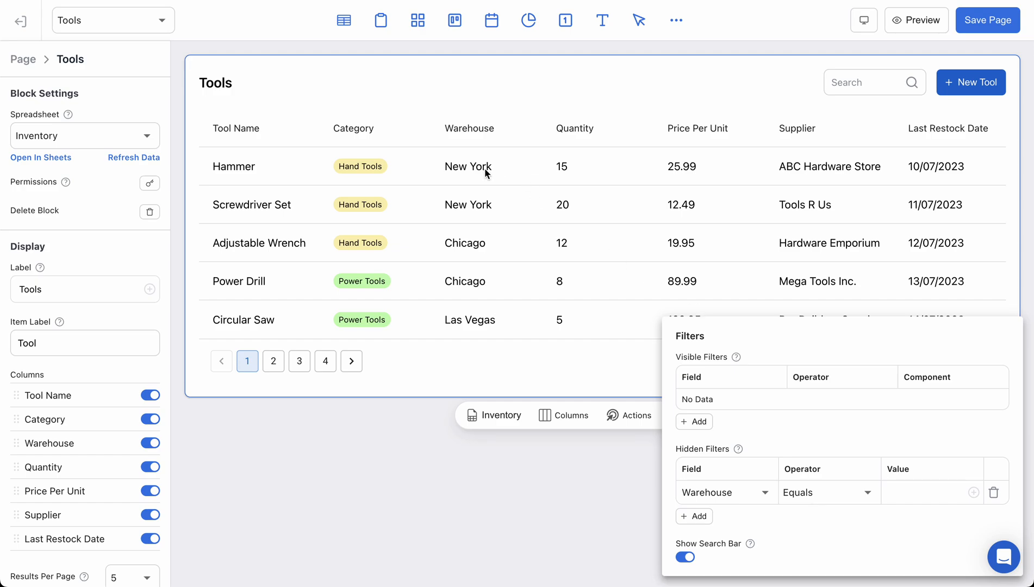
mouse_move(905, 460)
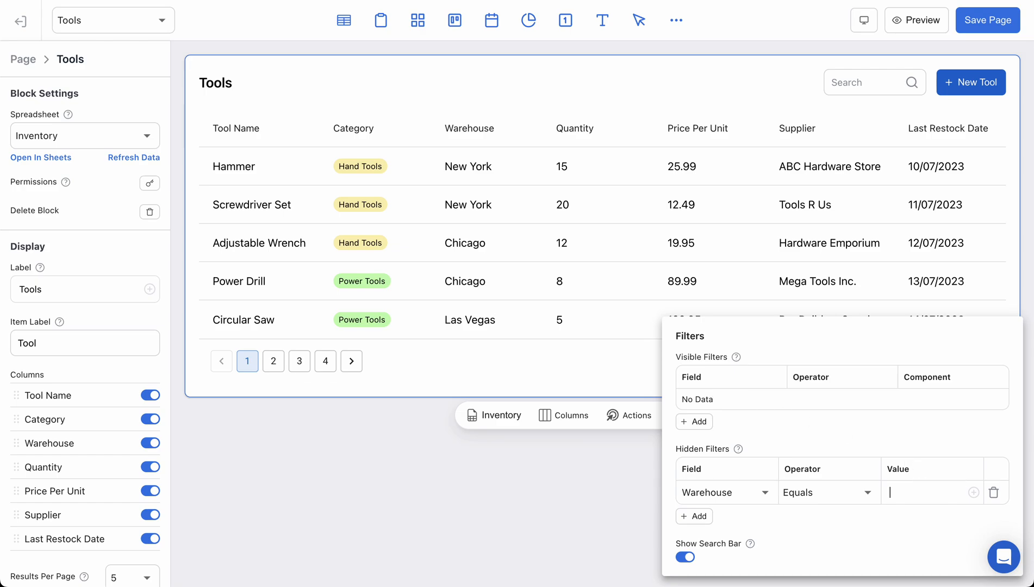
text(kldsjfak)
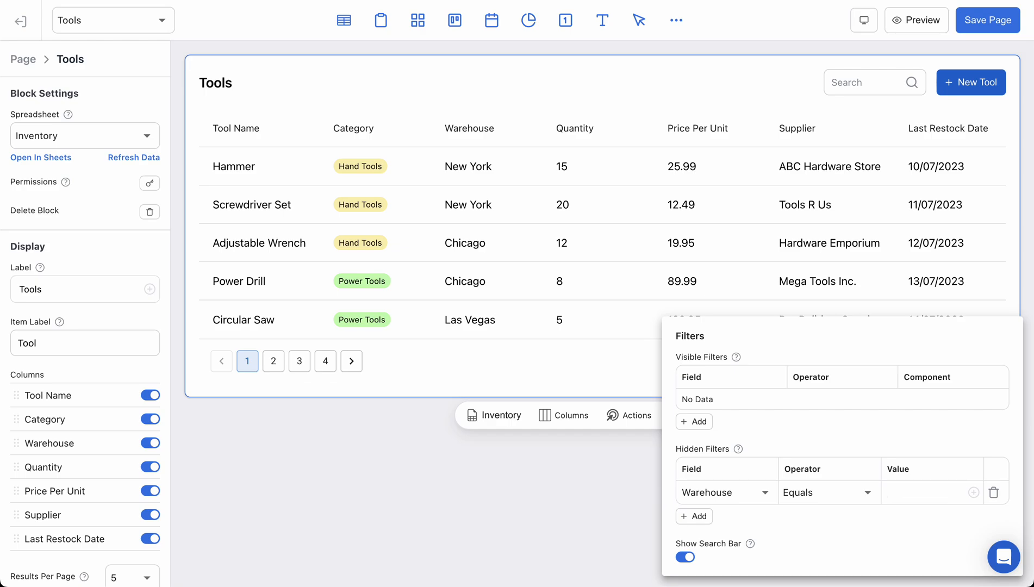
mouse_move(976, 499)
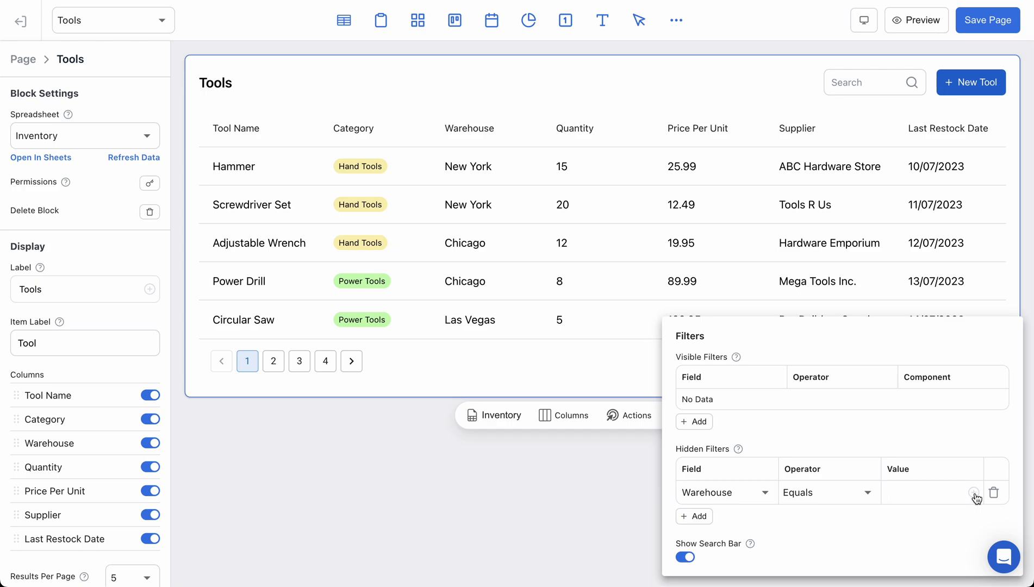
mouse_move(144, 305)
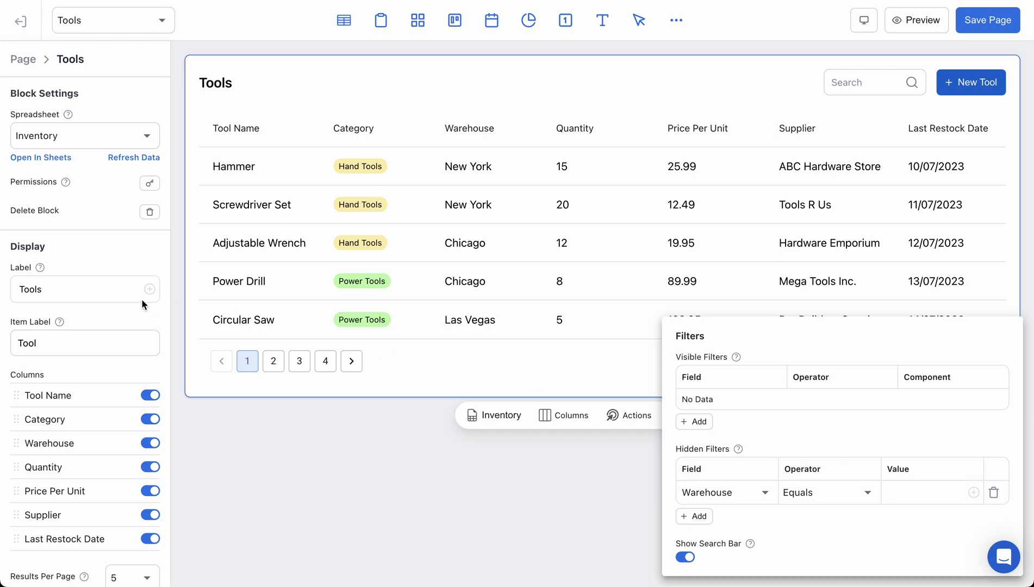
mouse_move(881, 440)
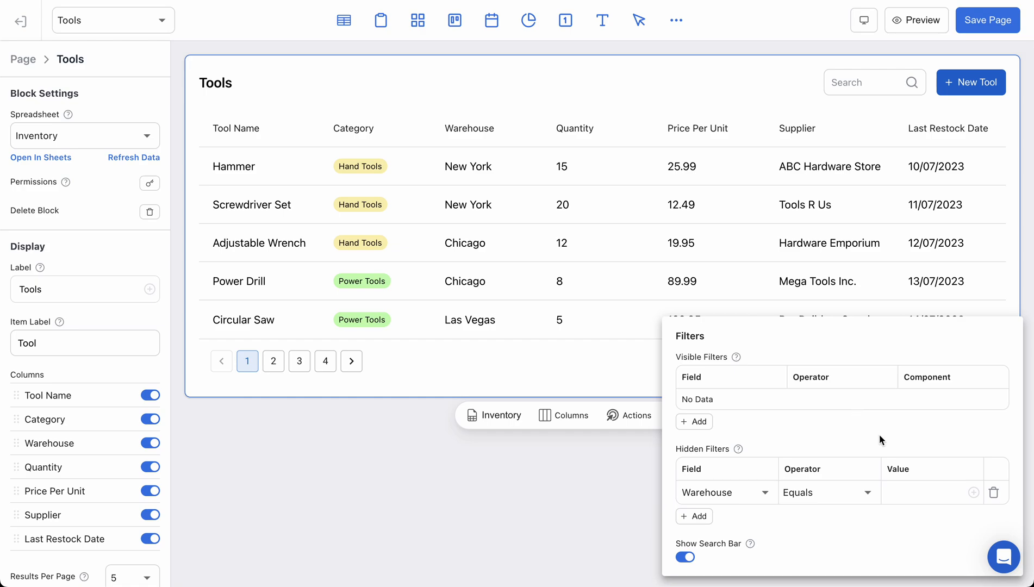
mouse_move(974, 499)
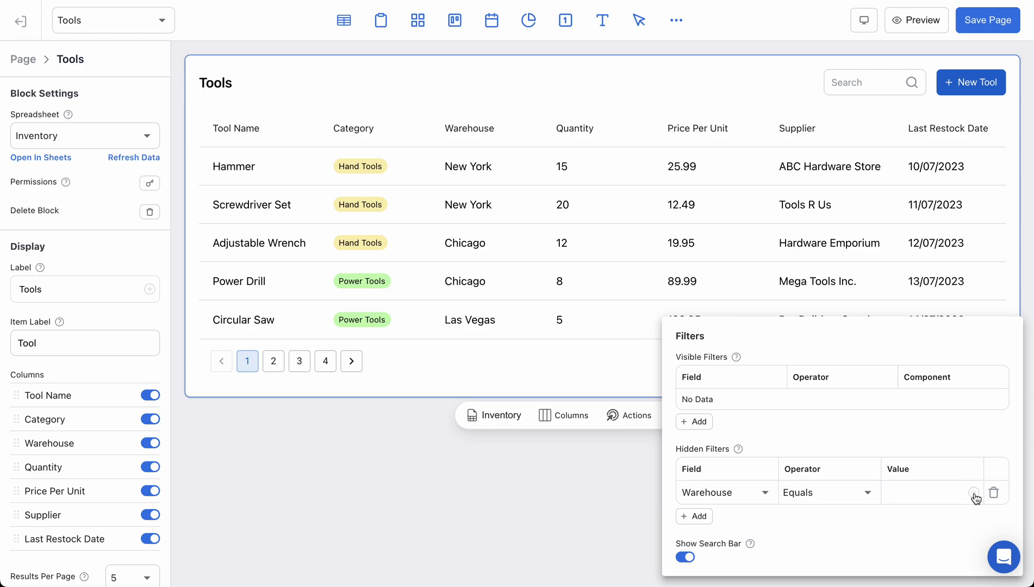
Set the filter value to the logged-in user's Warehouse variable {{ user.Warehouse }}
click(974, 493)
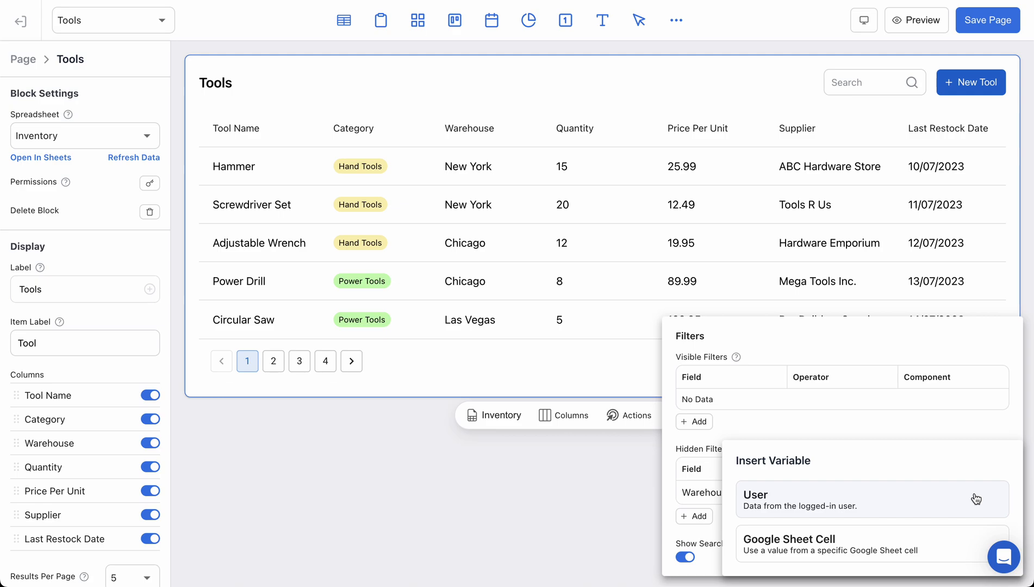
mouse_move(821, 466)
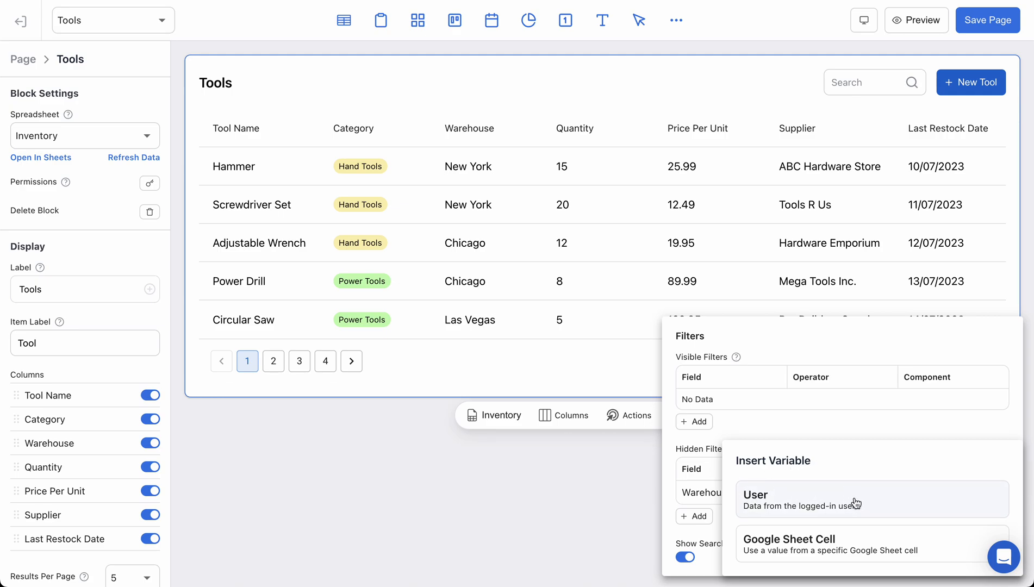
mouse_move(772, 501)
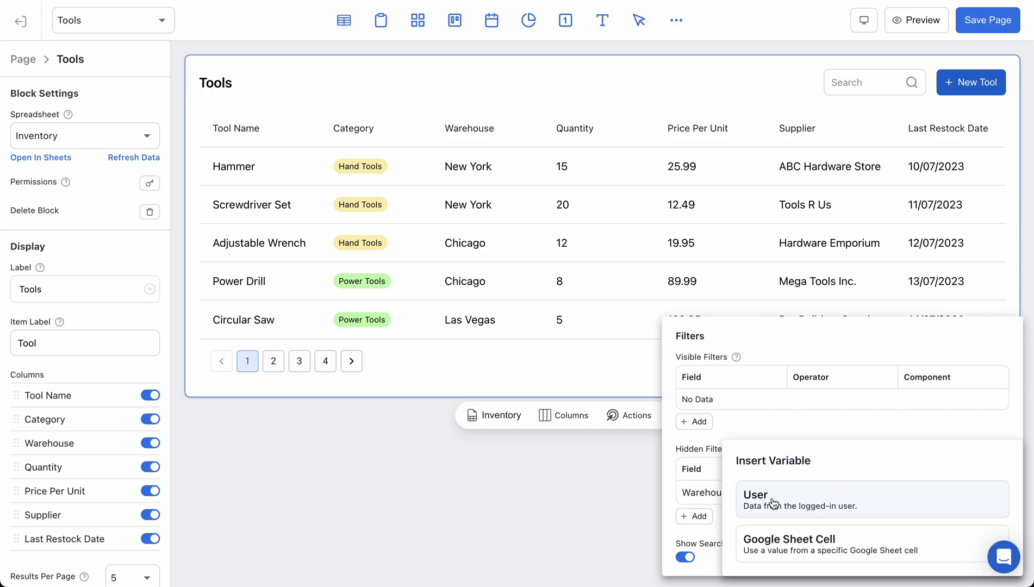
click(754, 499)
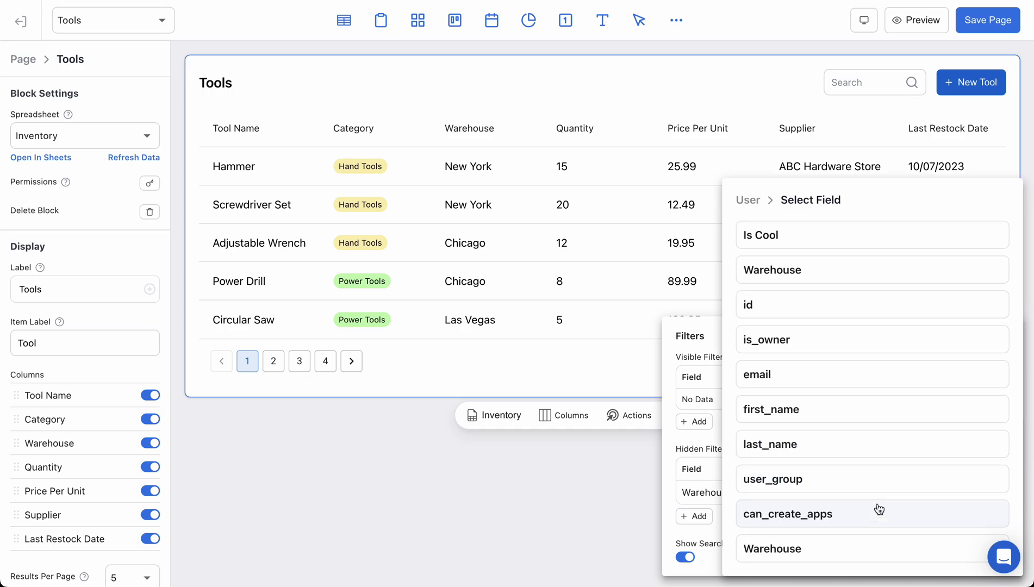
mouse_move(864, 486)
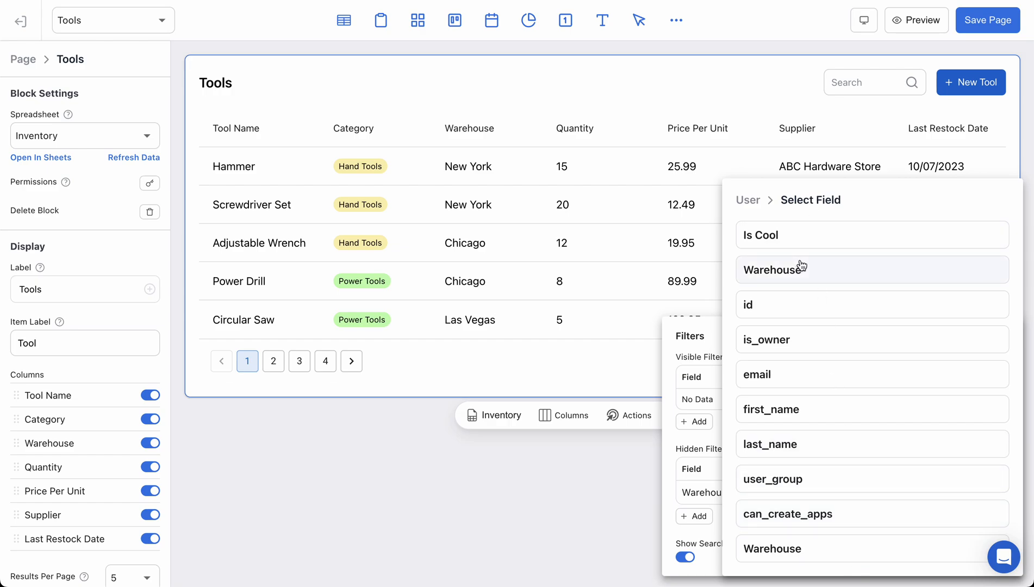
mouse_move(786, 324)
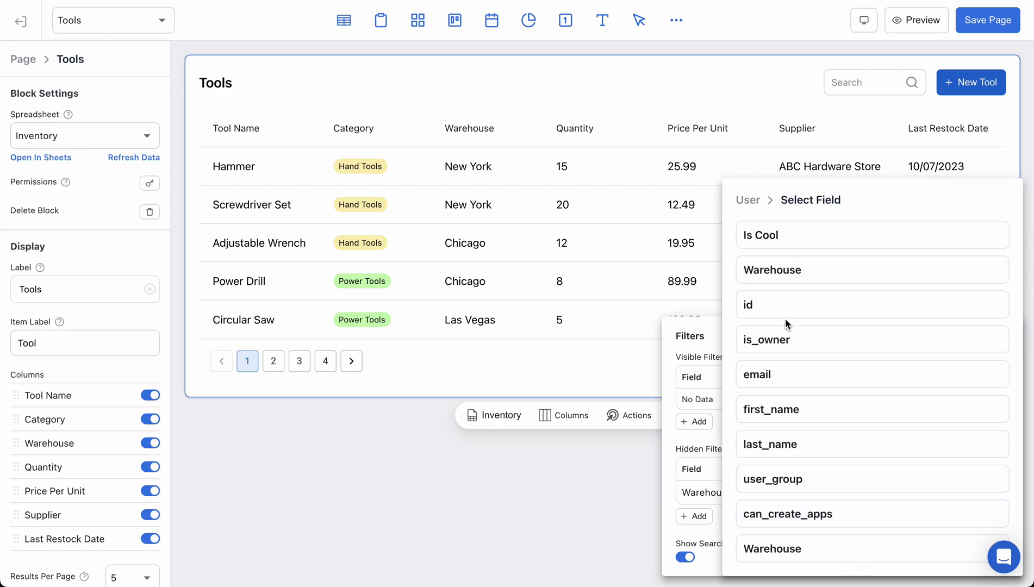
click(772, 269)
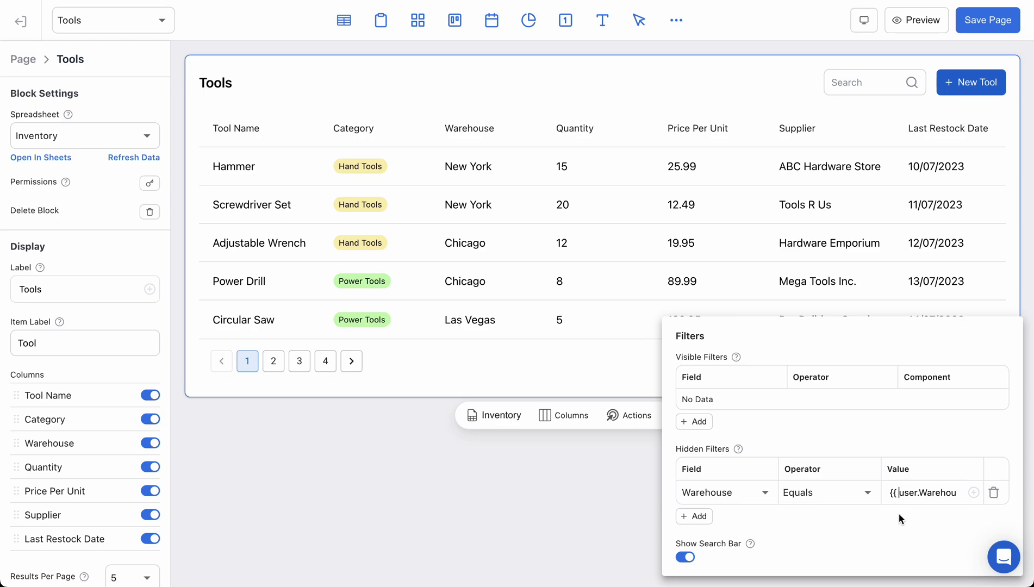
double_click(930, 493)
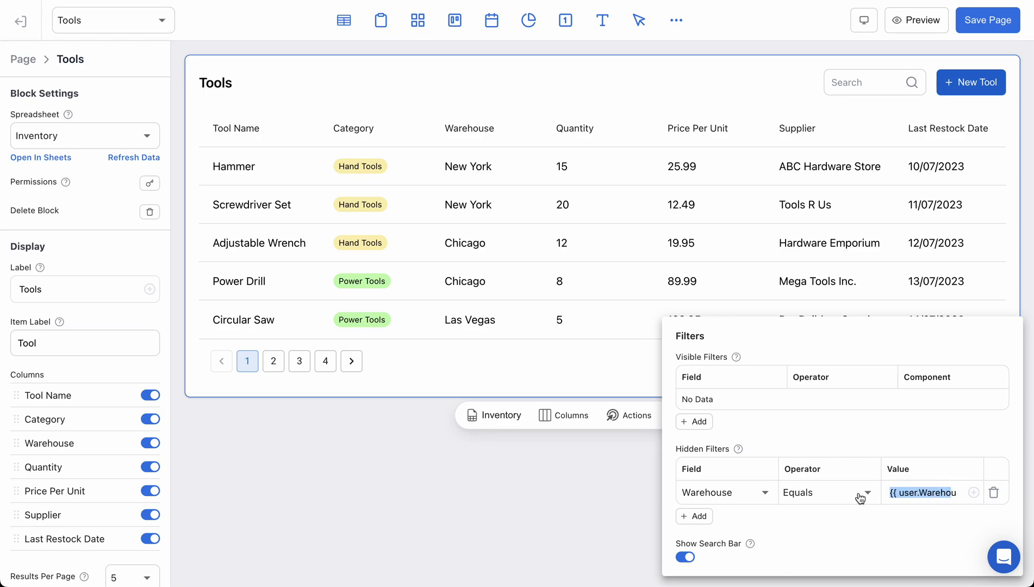
click(929, 492)
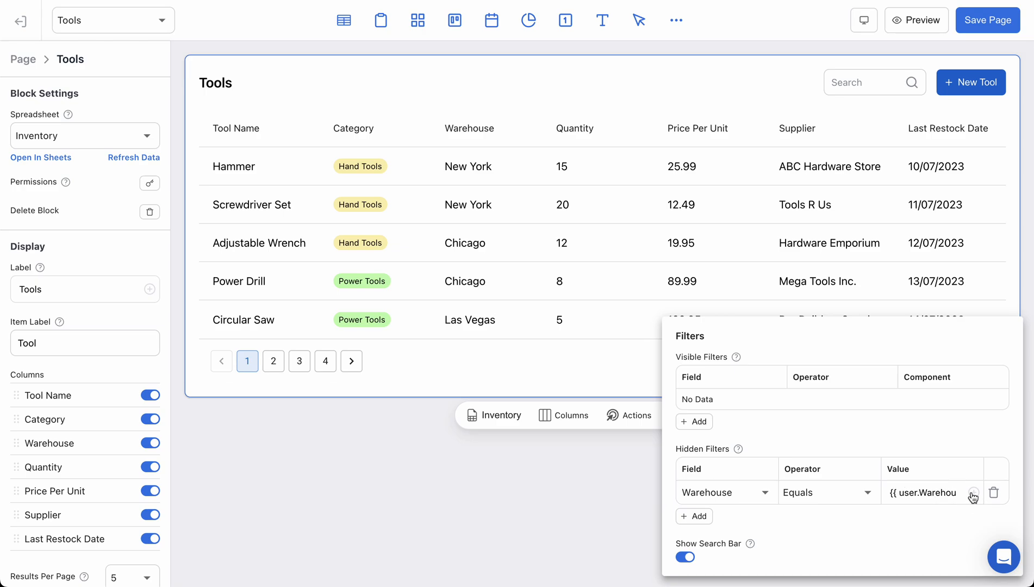
click(929, 492)
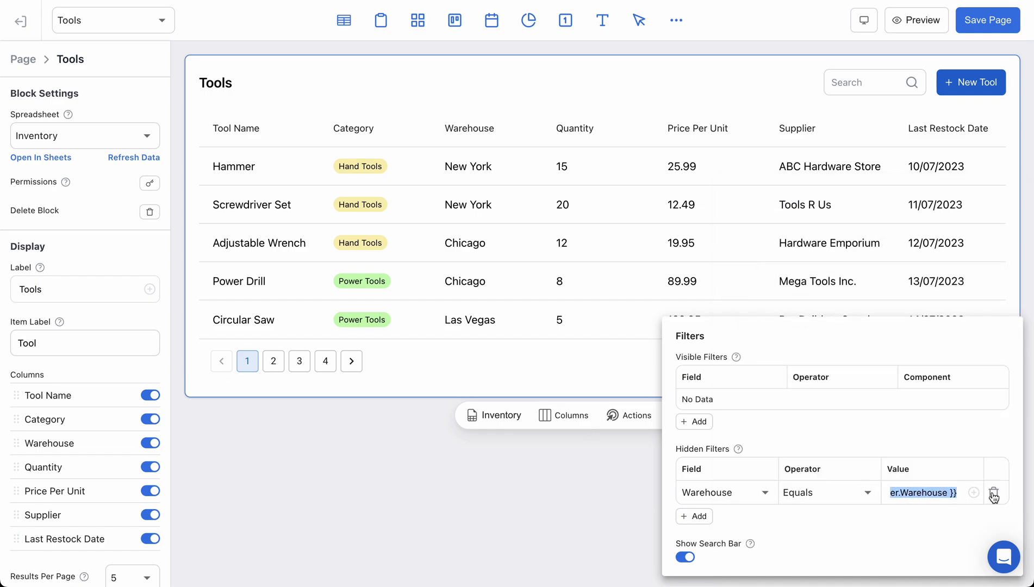
click(995, 492)
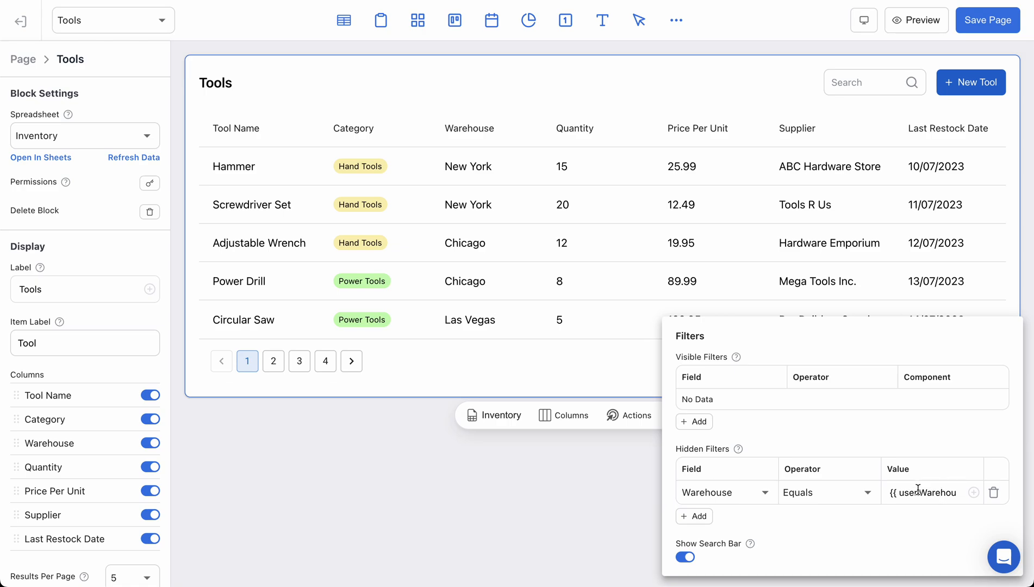
double_click(909, 492)
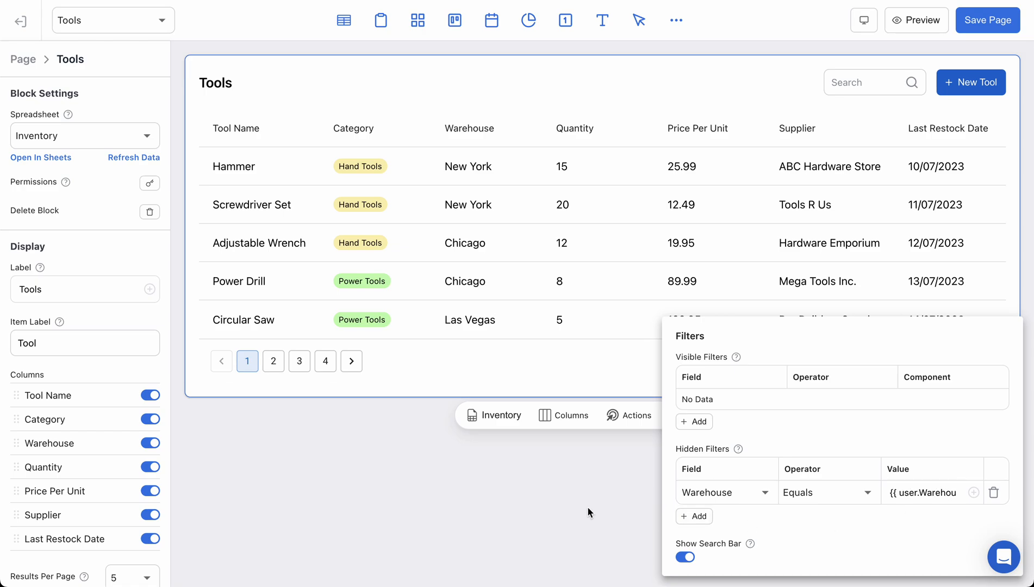
click(987, 20)
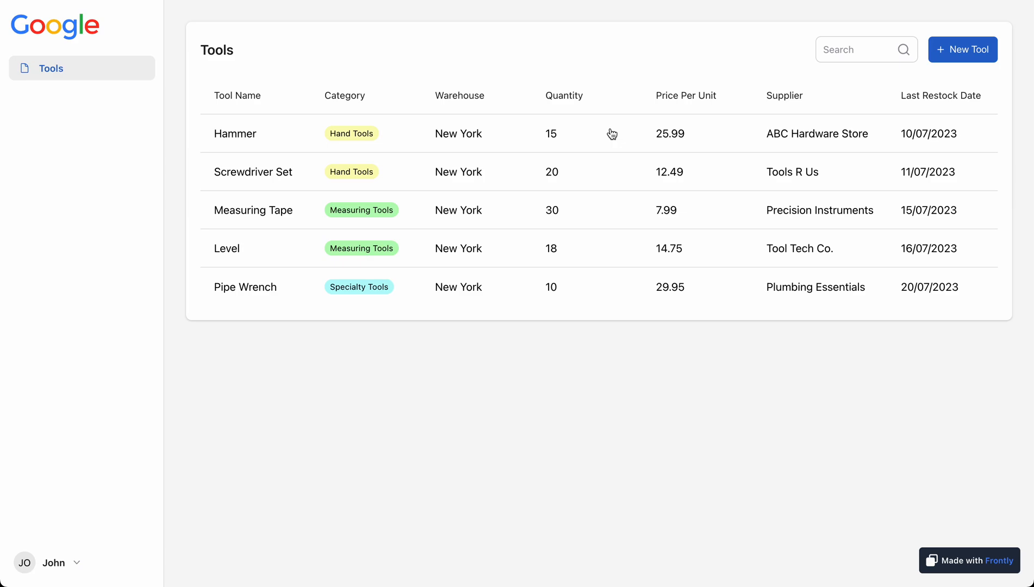
mouse_move(505, 401)
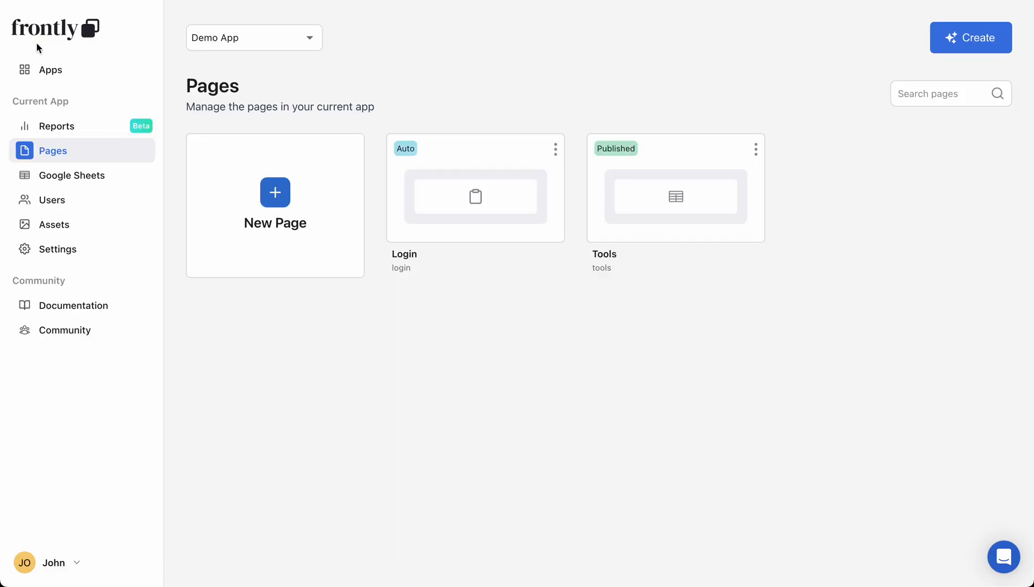
Change John Smith's Warehouse to Chicago and save
click(51, 199)
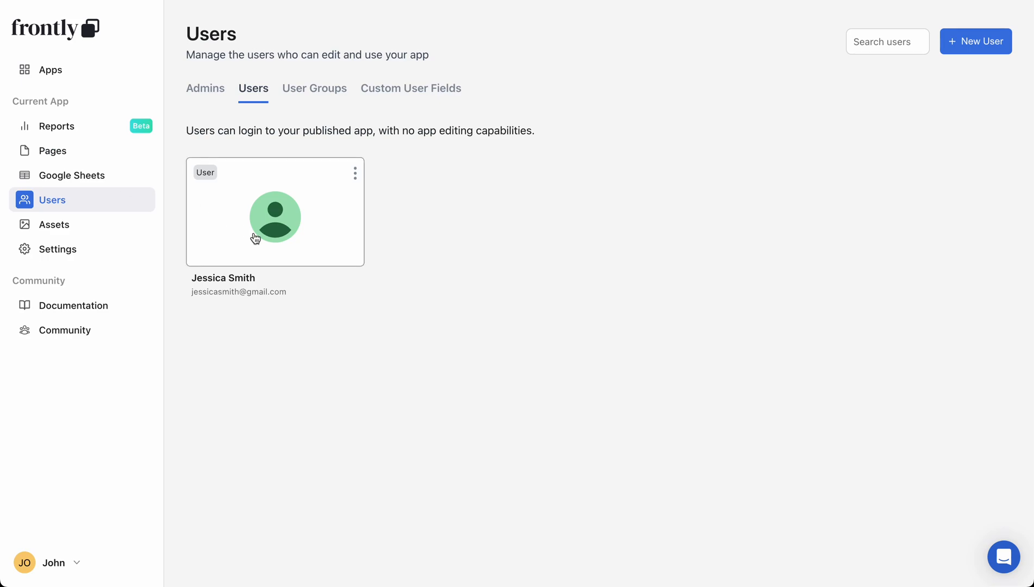
click(206, 89)
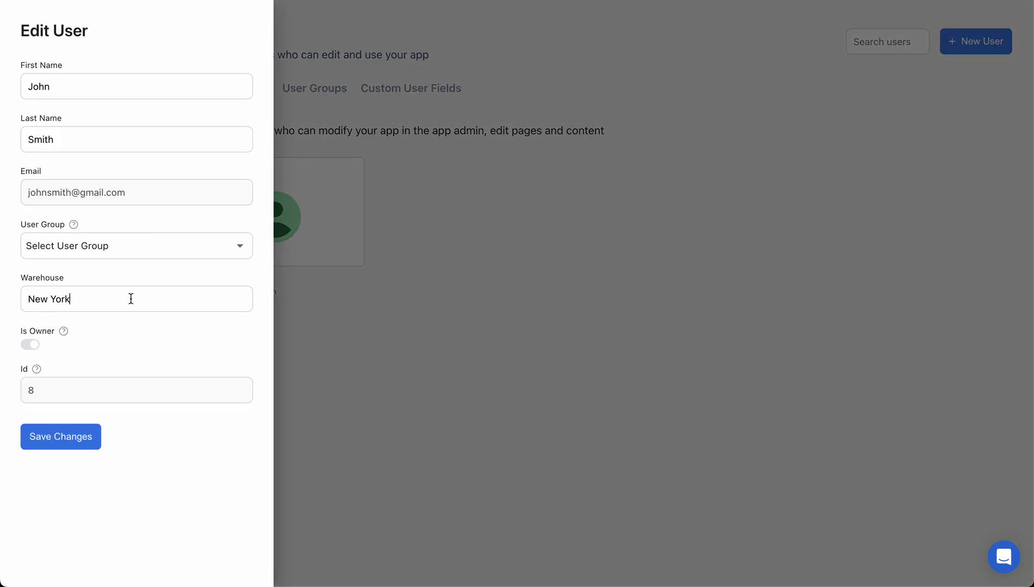
text(C)
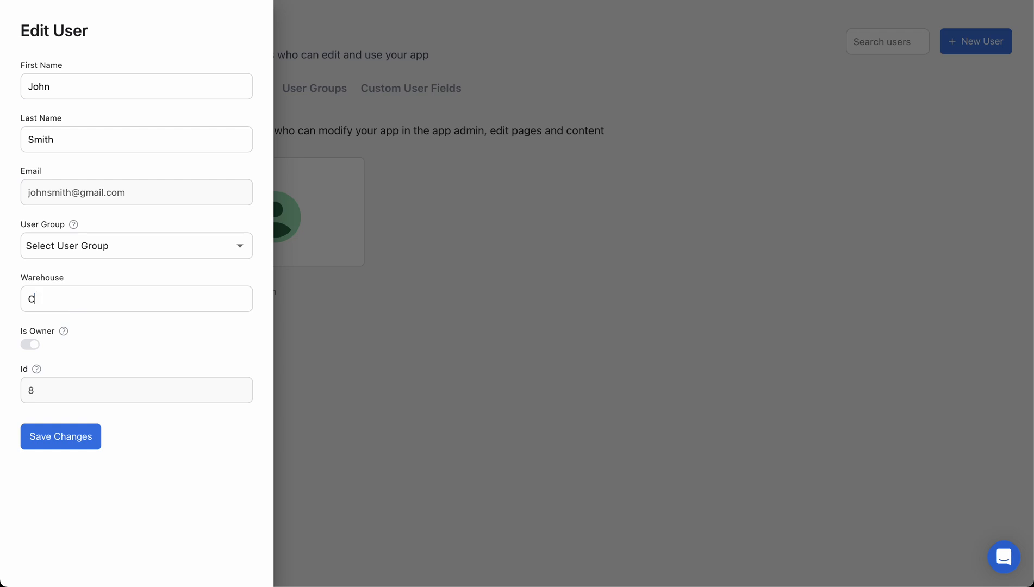
click(59, 436)
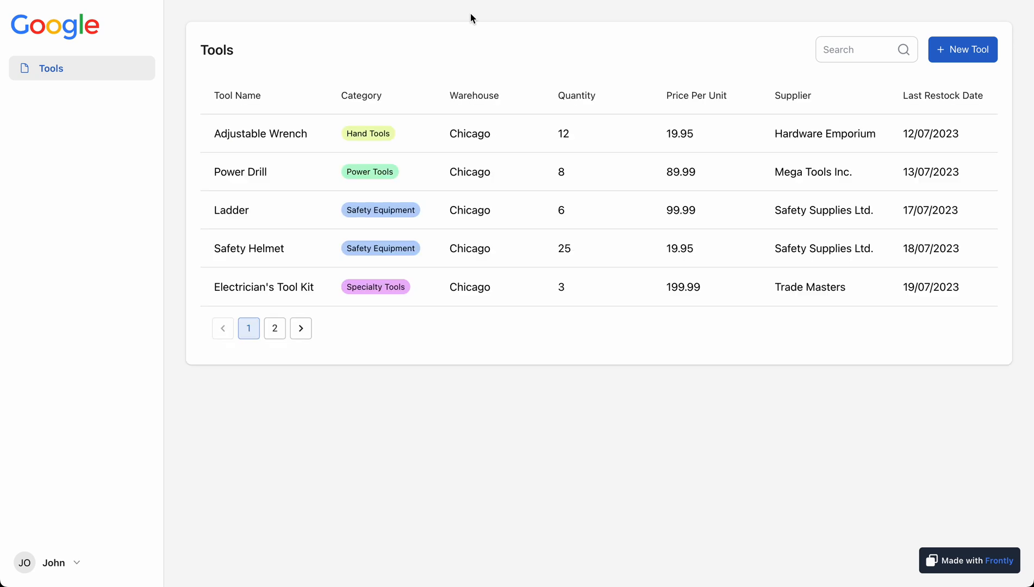
Check page 2 of the Chicago-only Tools preview, then leave the preview
click(274, 328)
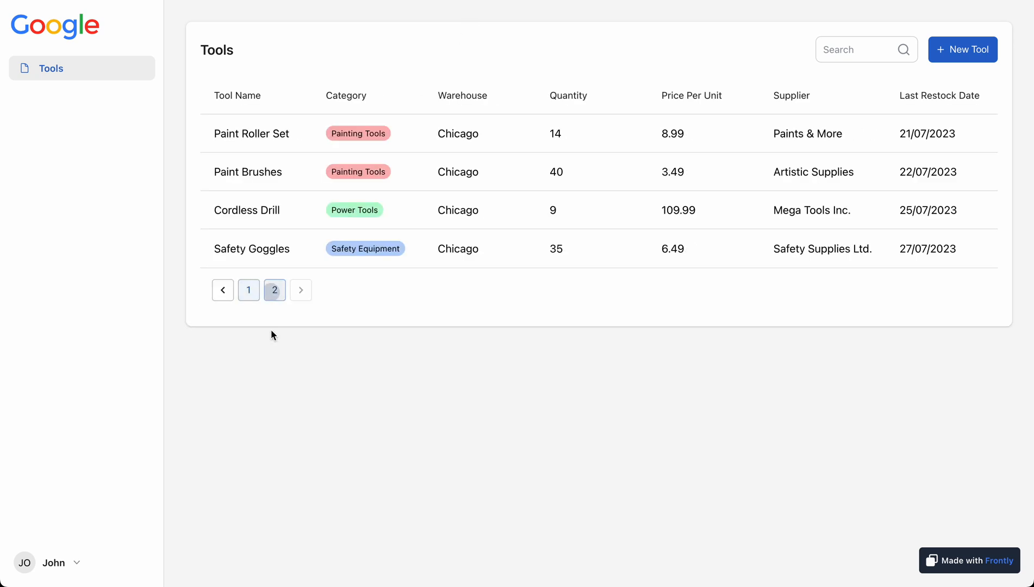
click(248, 290)
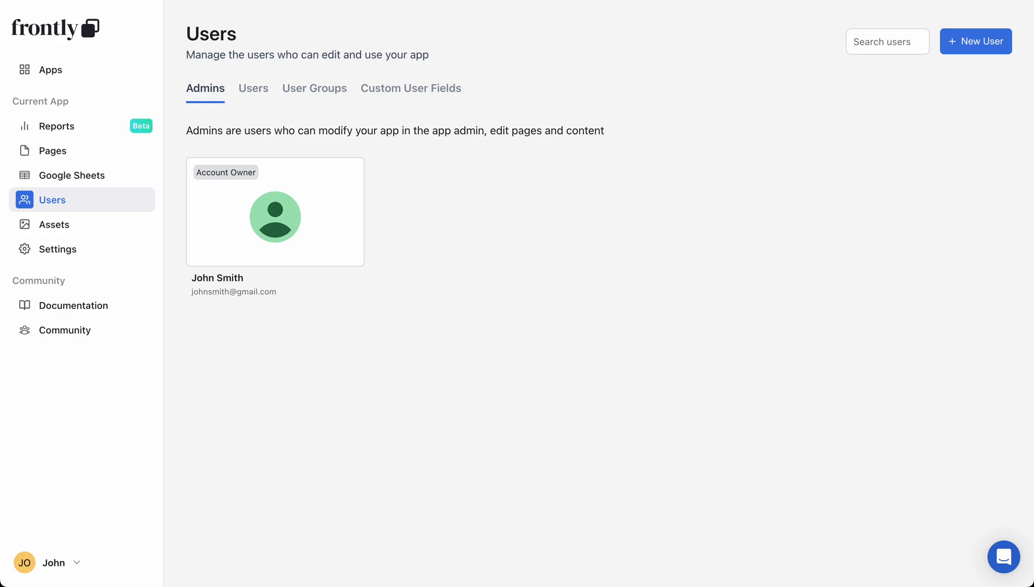
mouse_move(111, 141)
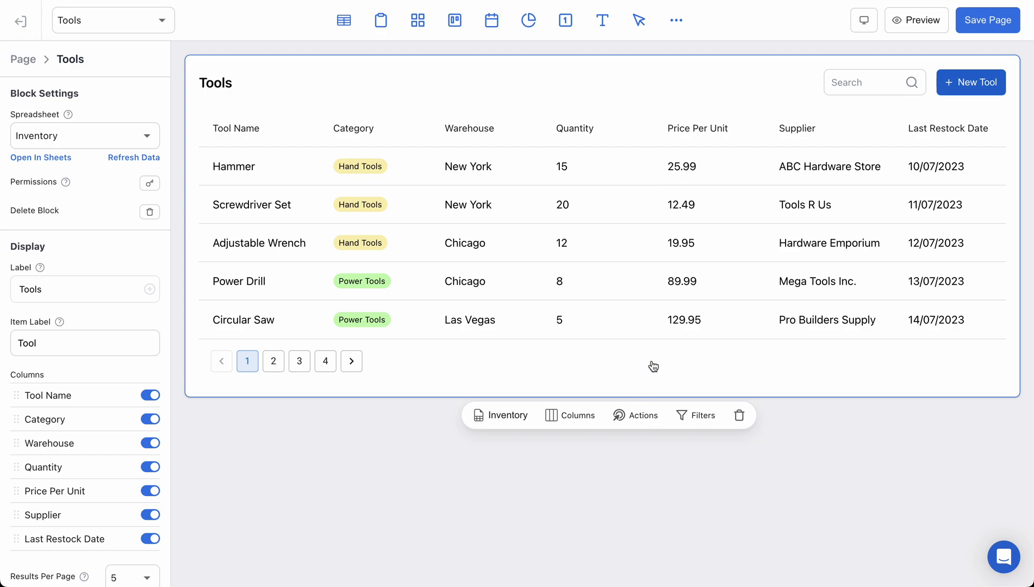
Add blank hidden filter rows, then delete them so only the Warehouse filter remains
click(695, 415)
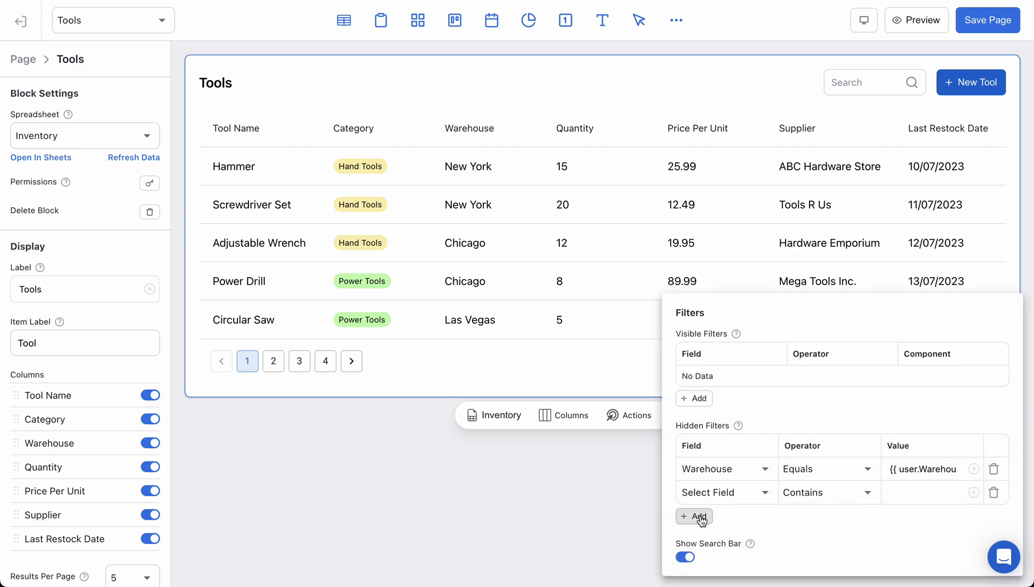
click(693, 516)
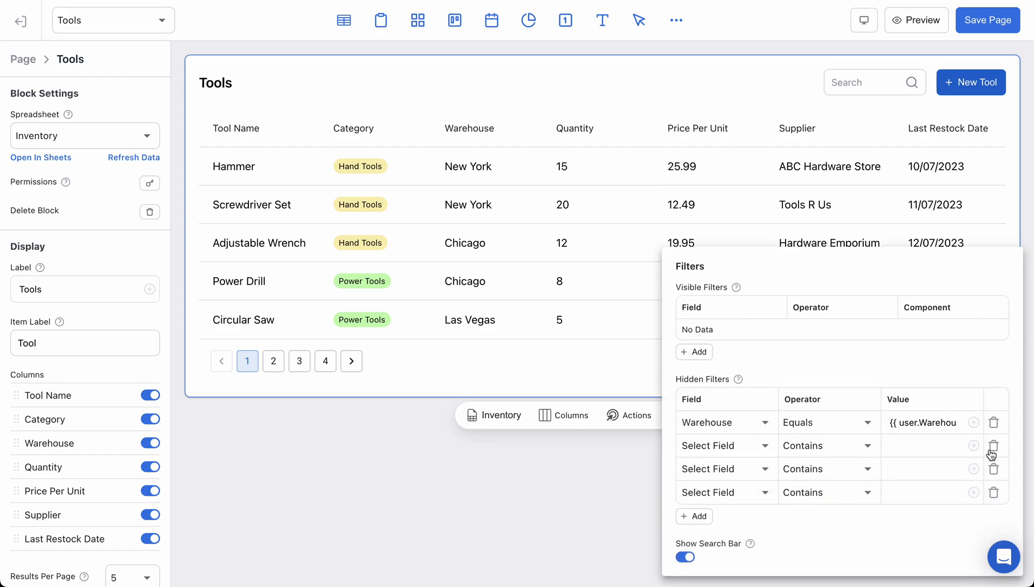
click(995, 455)
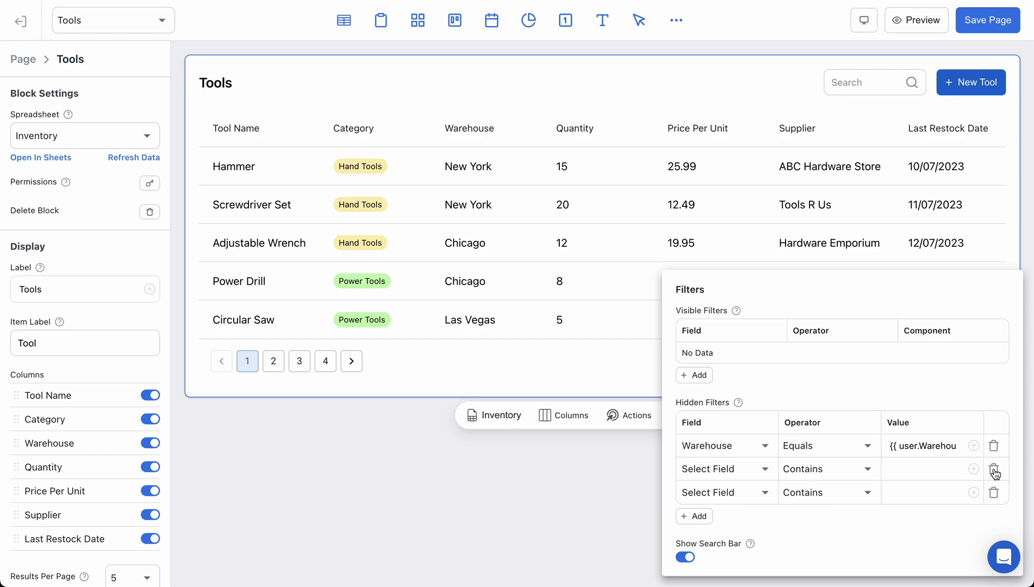
click(994, 468)
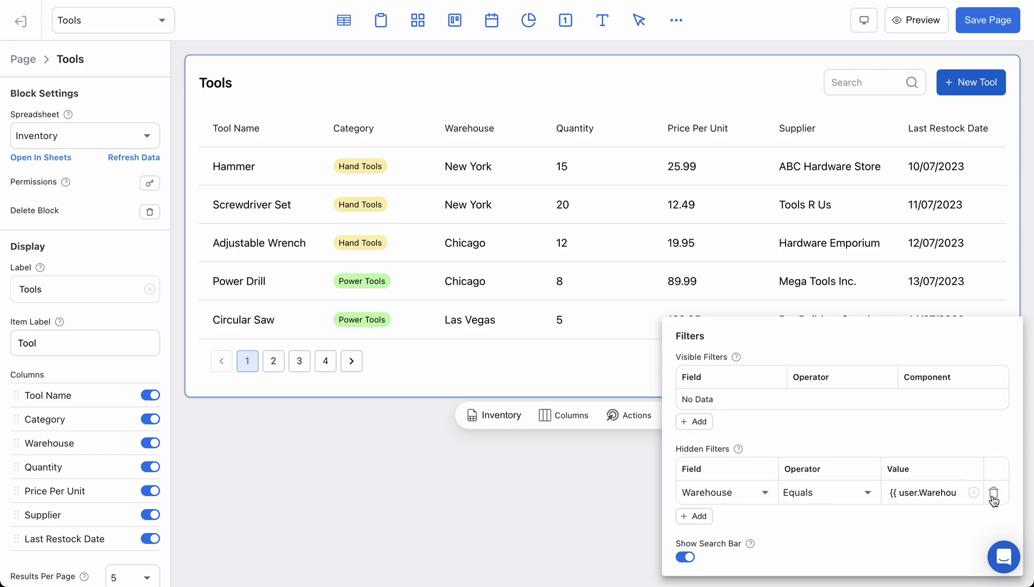